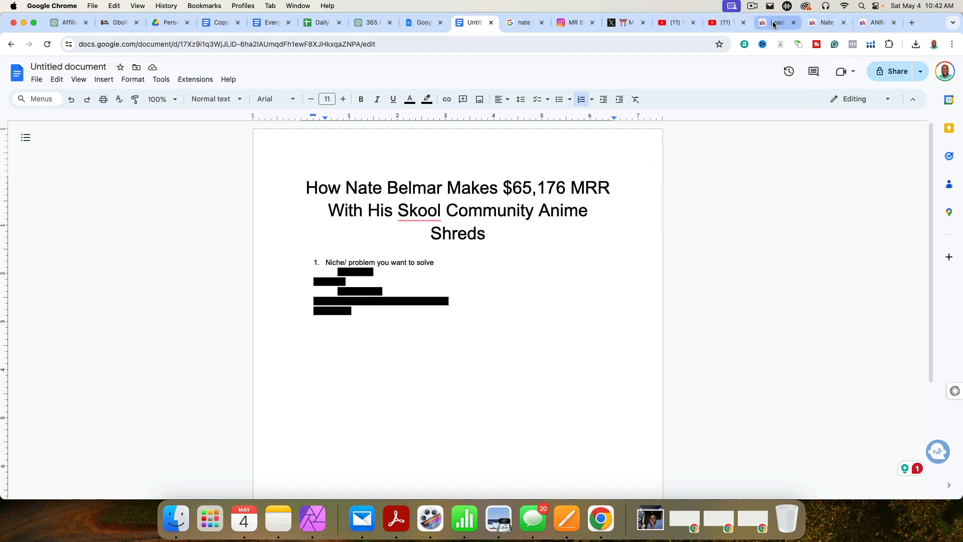
# Show Skool's MRR leaderboard with Anime Shreds eighth at $65,176.
pyautogui.click(774, 22)
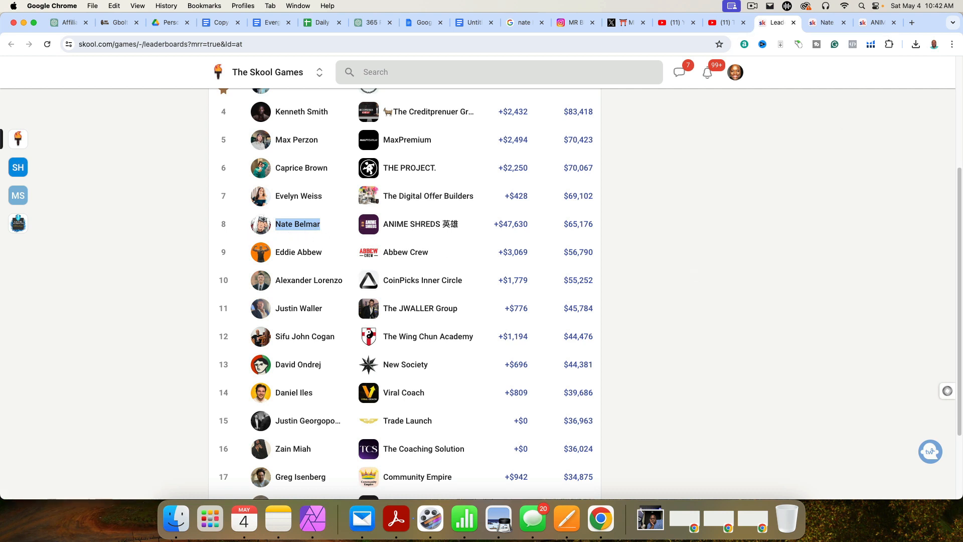
pyautogui.moveTo(368, 235)
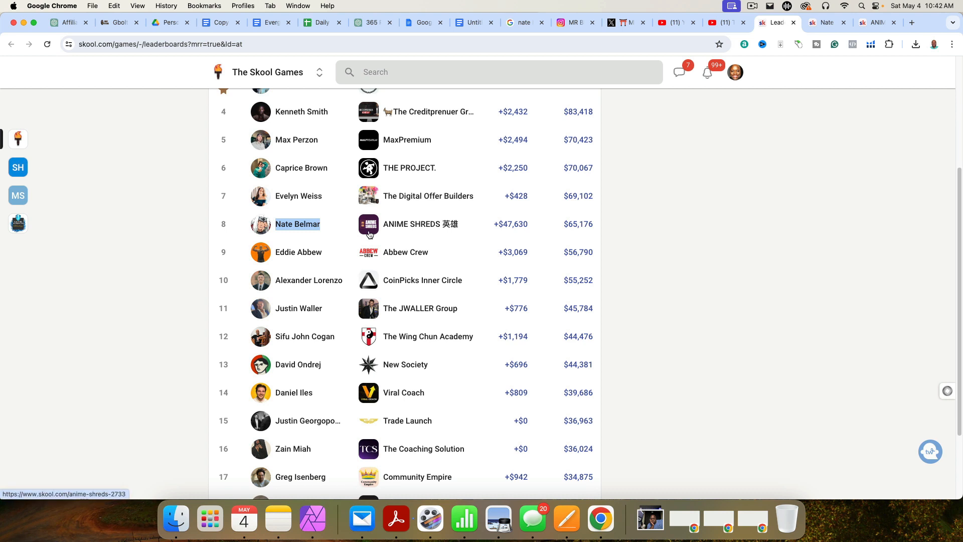
pyautogui.moveTo(579, 236)
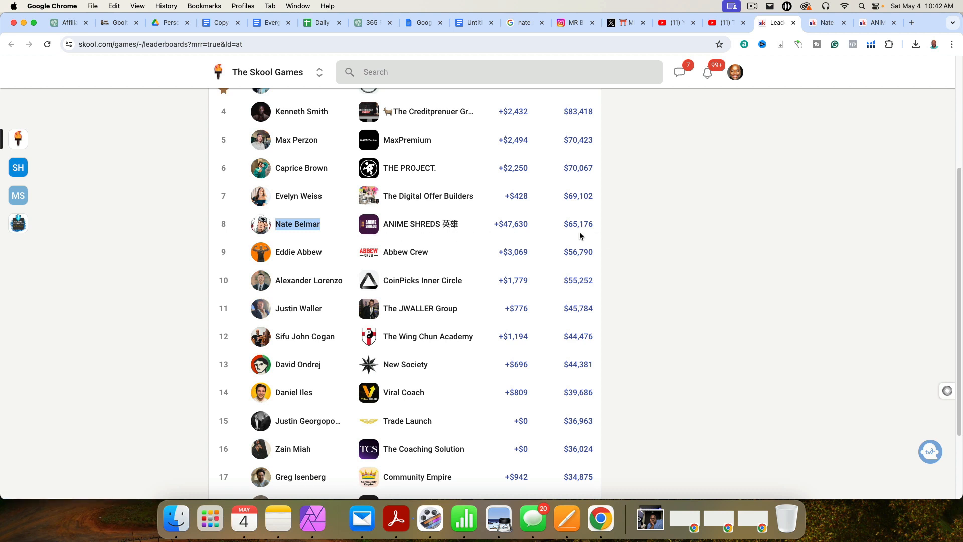
pyautogui.click(298, 223)
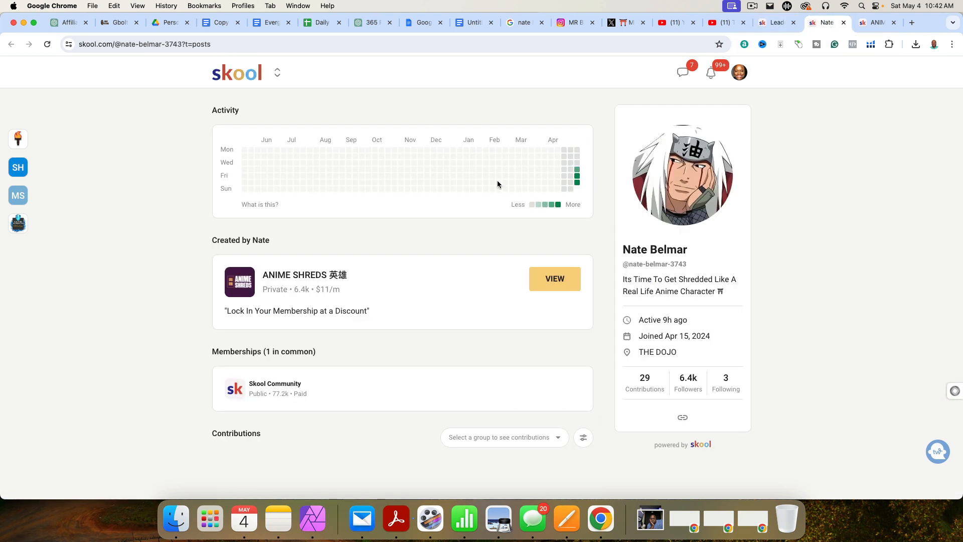
pyautogui.click(553, 279)
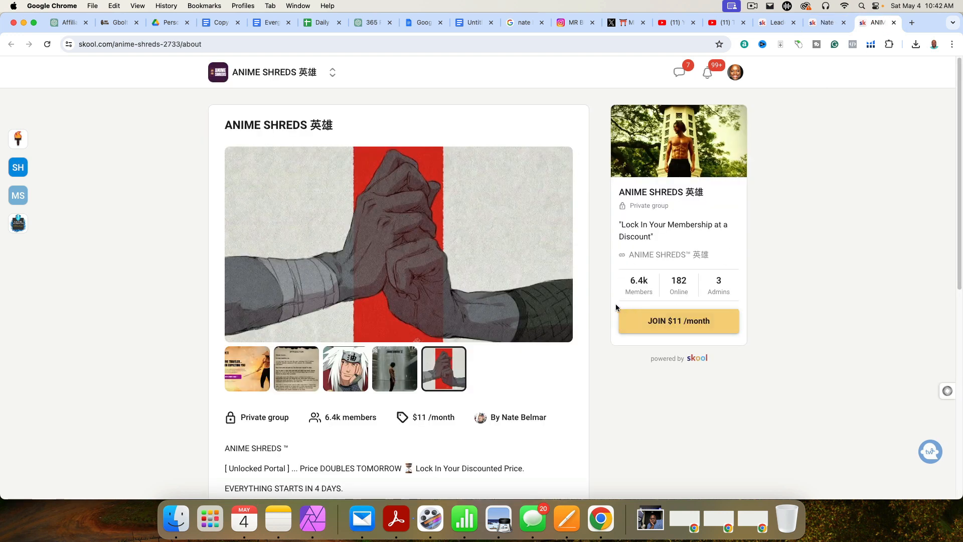
pyautogui.moveTo(653, 287)
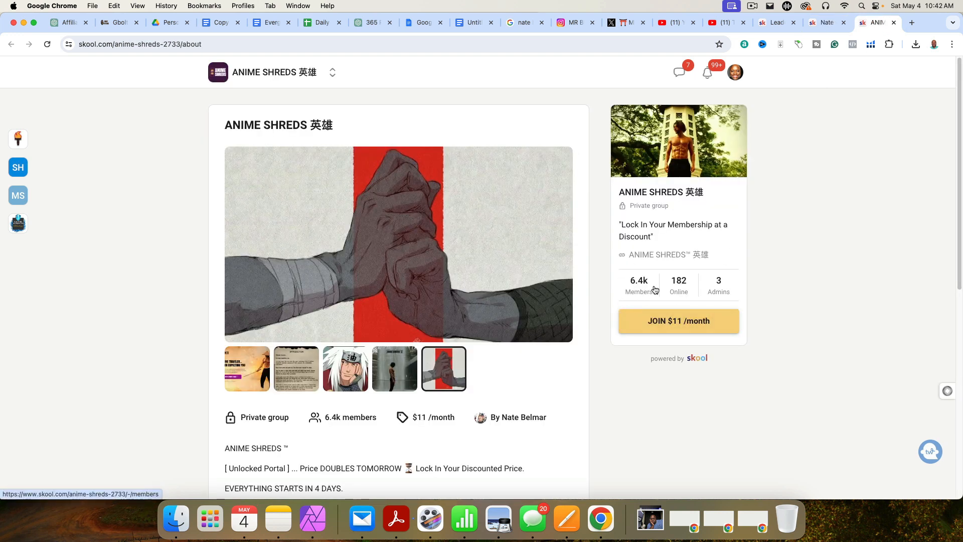
pyautogui.moveTo(695, 396)
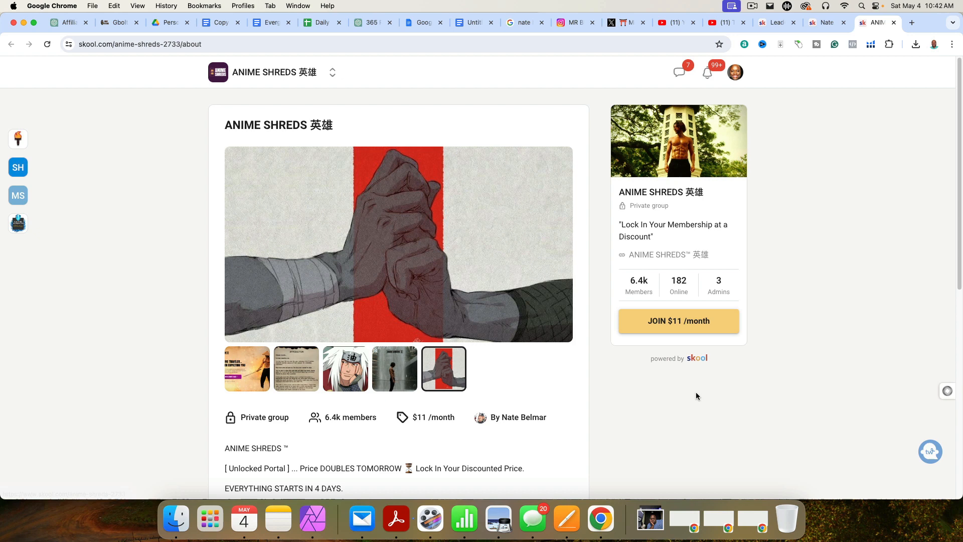
pyautogui.scroll(-3)
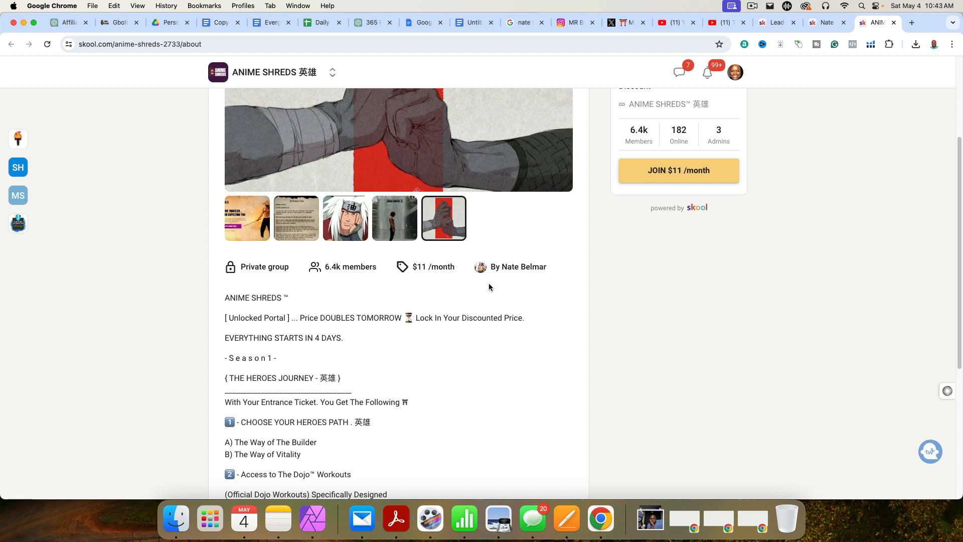
pyautogui.moveTo(512, 237)
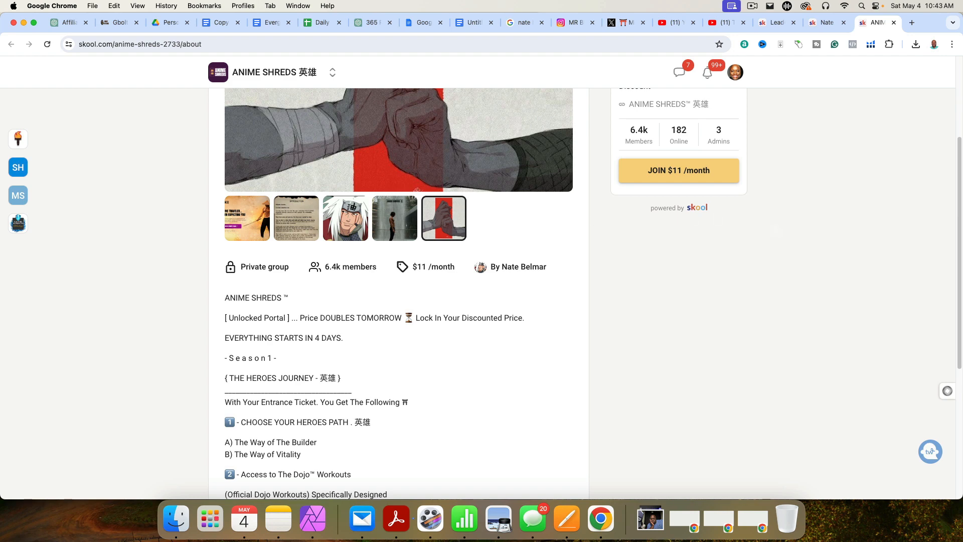
pyautogui.moveTo(851, 83)
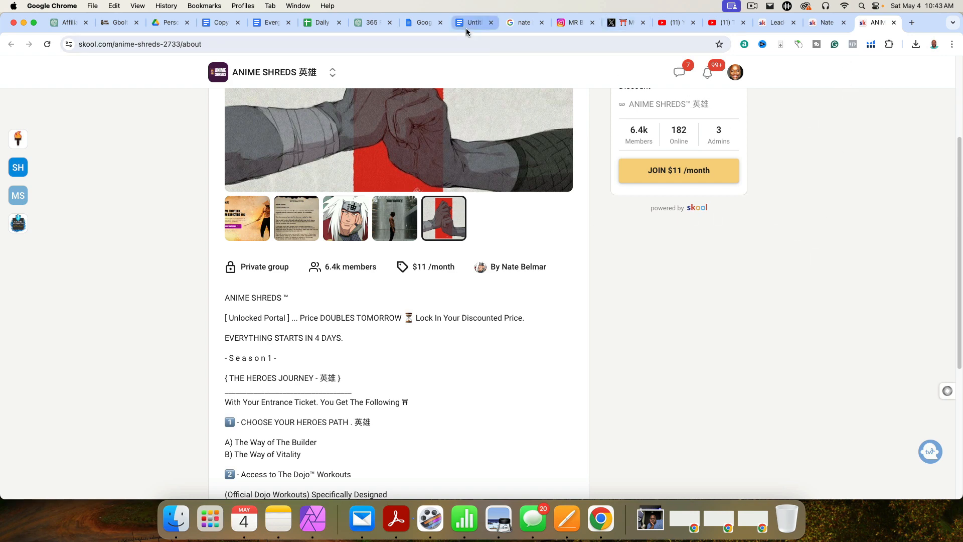
# Add 'Fitness' under the outline item 'Niche/ problem you want to solve'.
pyautogui.click(473, 23)
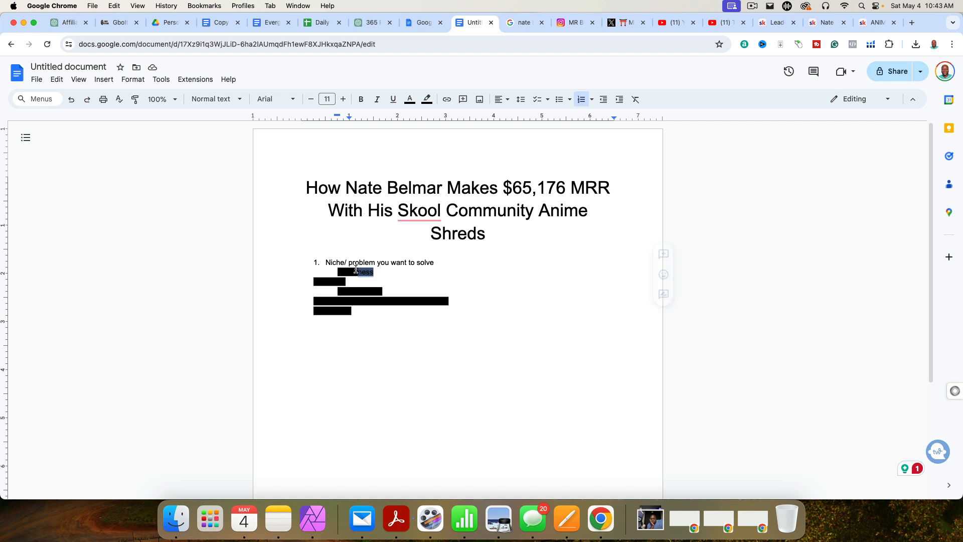
pyautogui.click(426, 99)
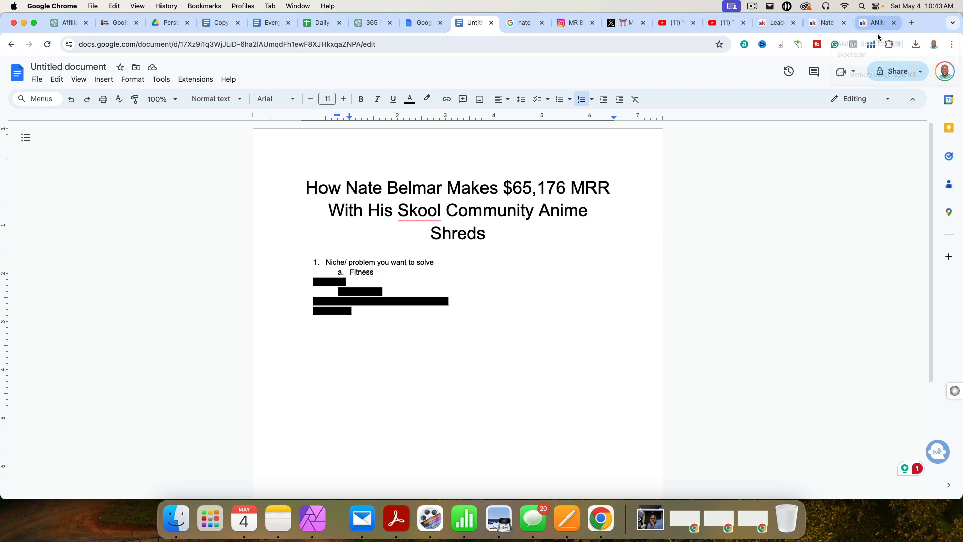
# Re-examine the Anime Shreds about page and its $11/month join offer.
pyautogui.click(874, 22)
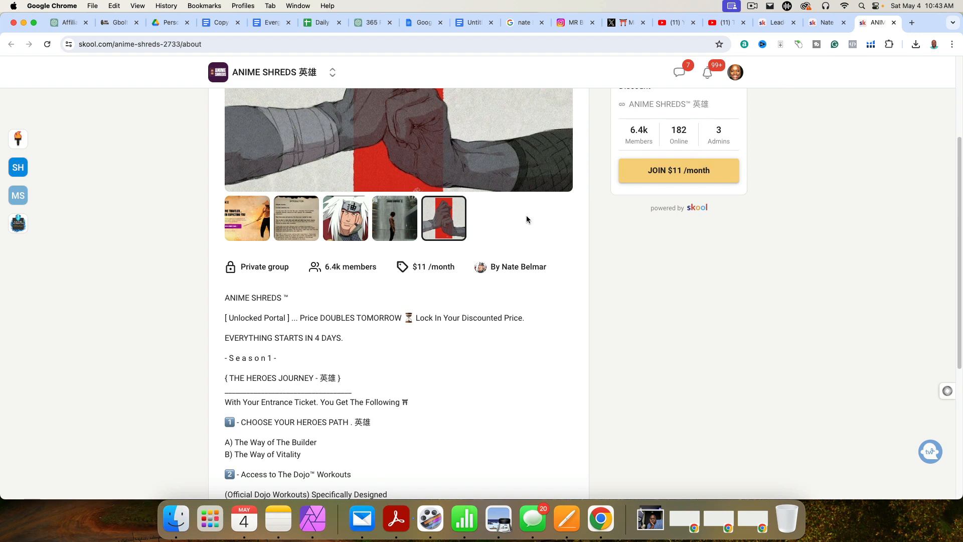
pyautogui.scroll(3)
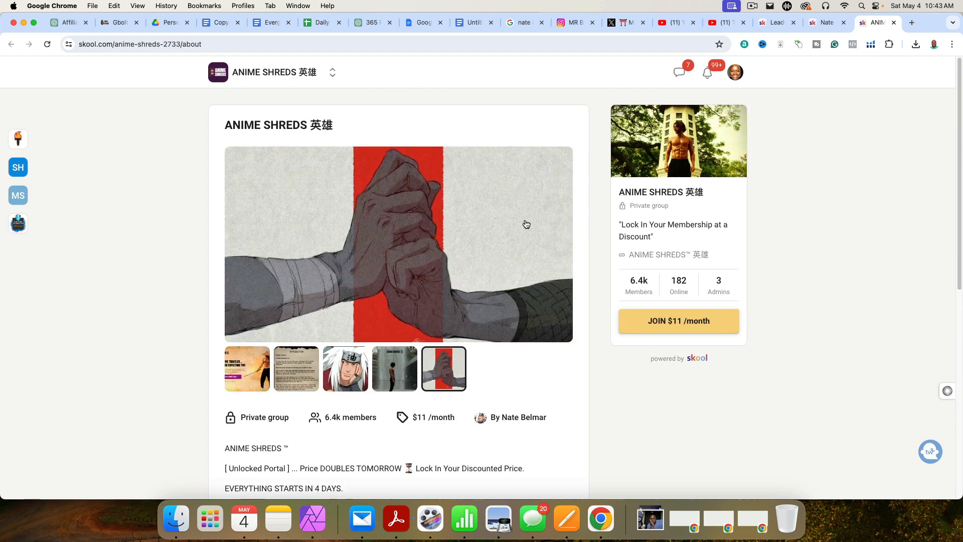
pyautogui.moveTo(447, 122)
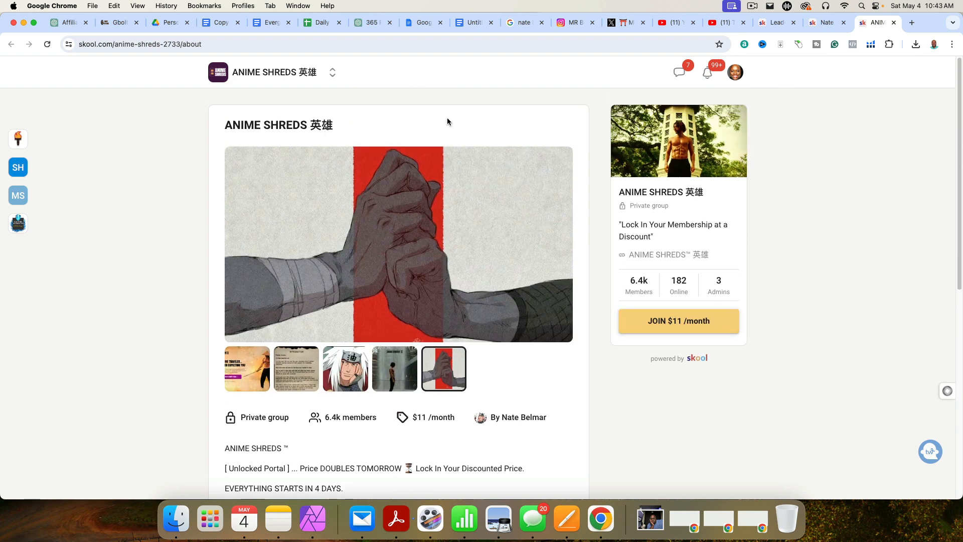
pyautogui.doubleClick(273, 125)
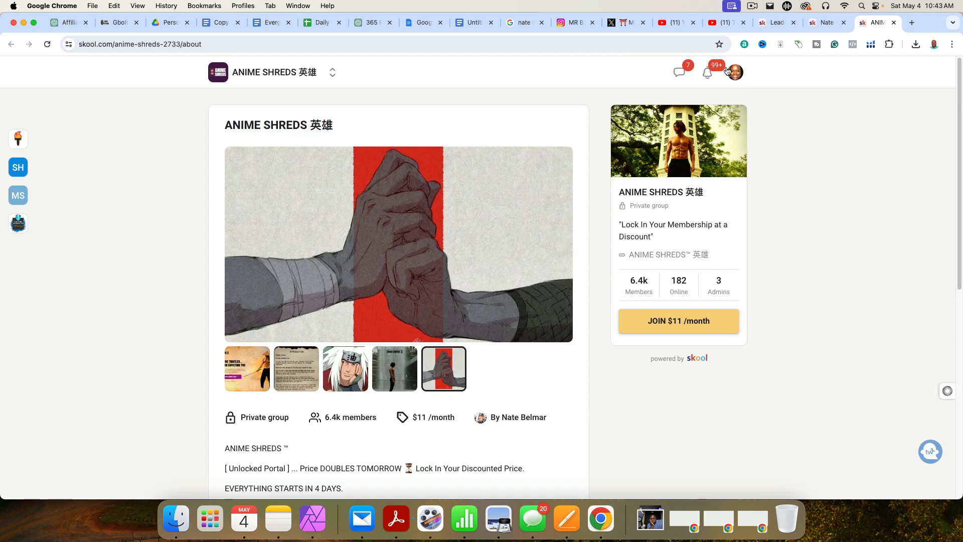
pyautogui.moveTo(599, 333)
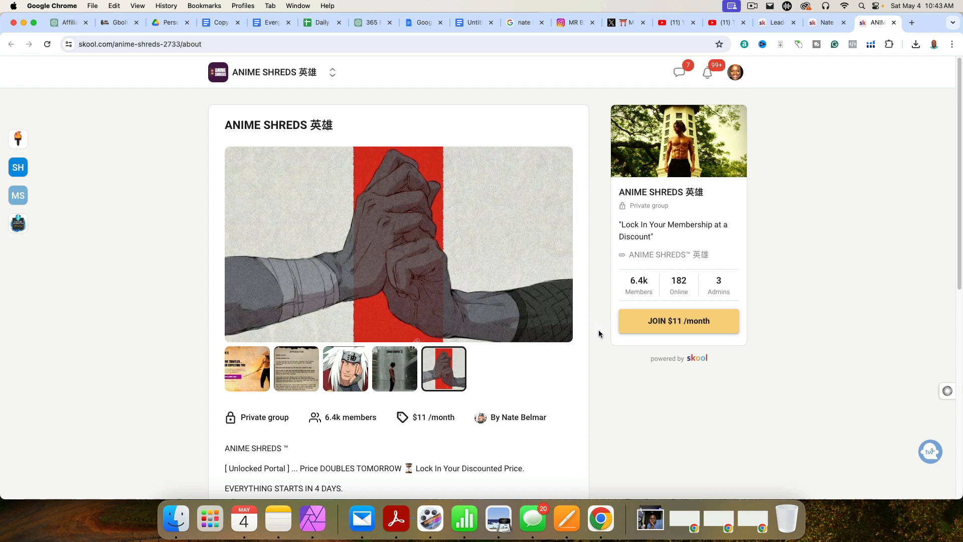
pyautogui.moveTo(624, 410)
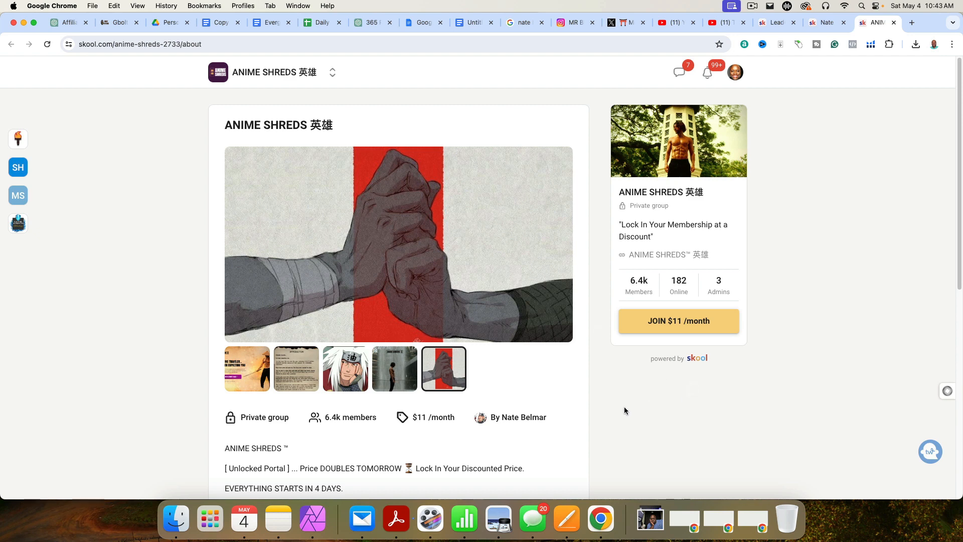
pyautogui.scroll(-3)
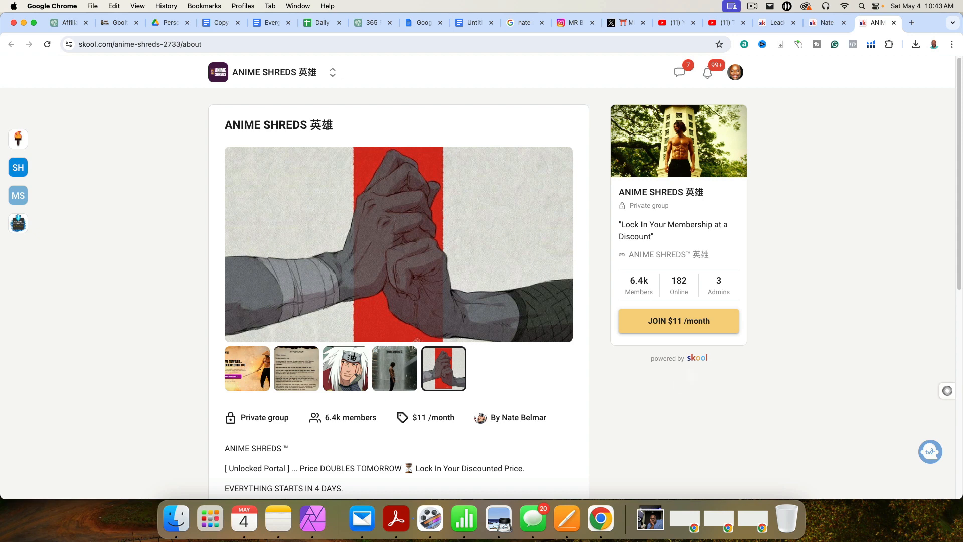
pyautogui.moveTo(689, 375)
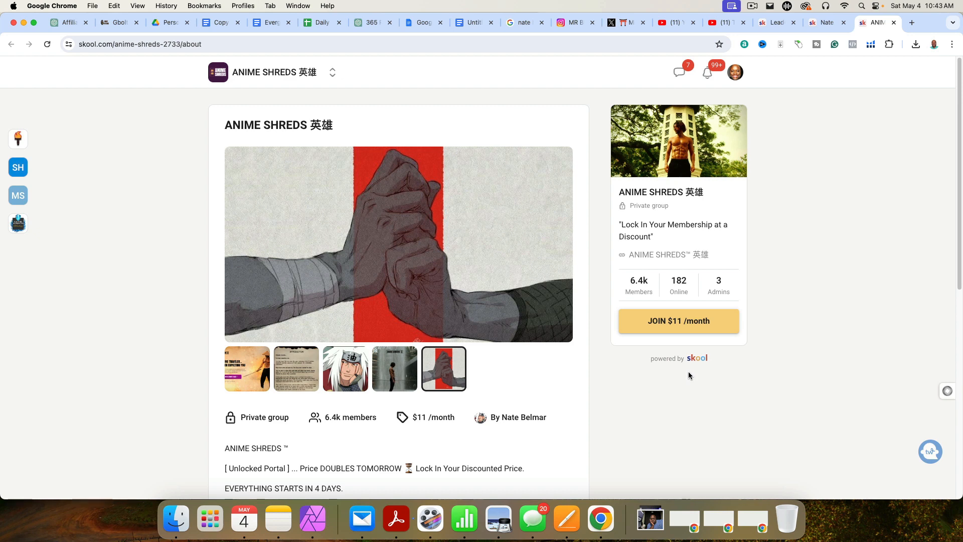
pyautogui.moveTo(484, 263)
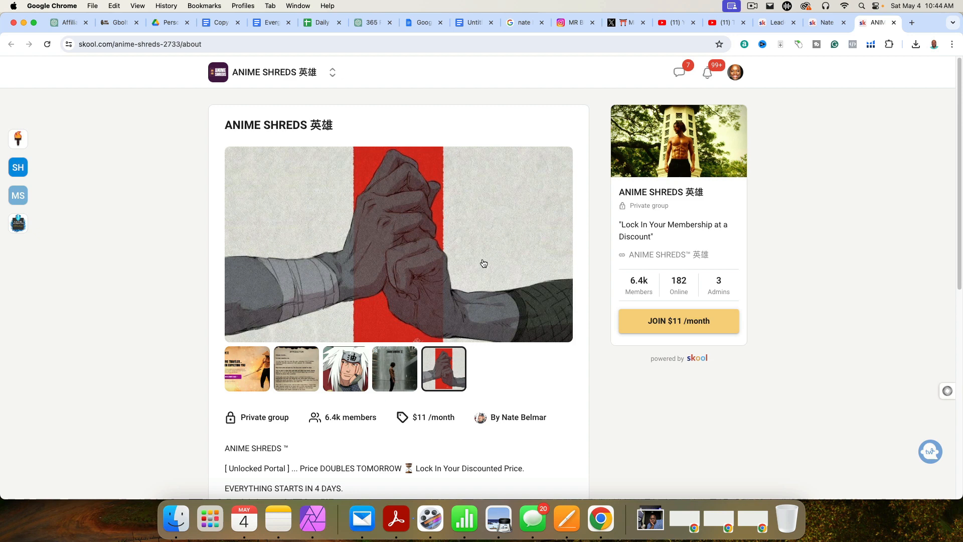
# Reveal the hidden 'Traffic' / 'Instagram' lines by removing highlight, and zoom to 150%.
pyautogui.click(471, 22)
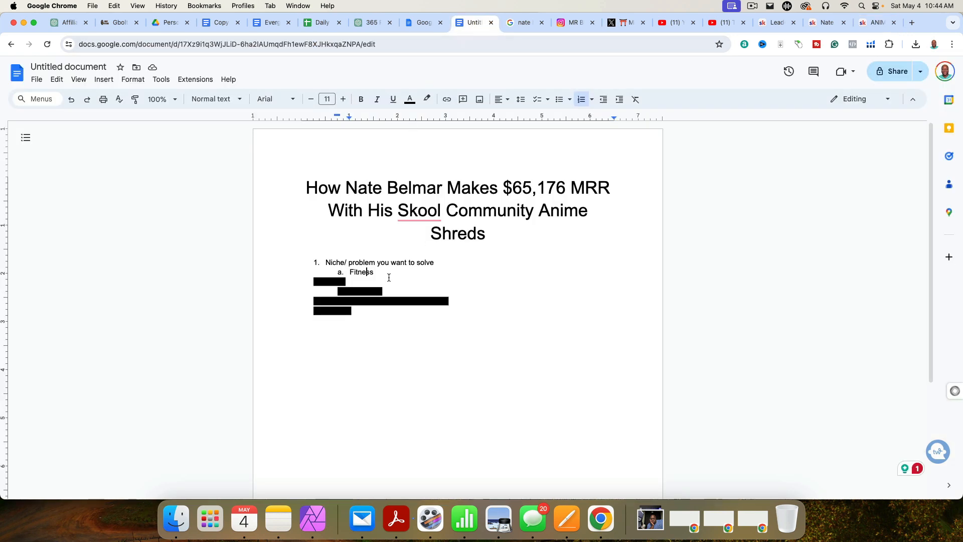
pyautogui.moveTo(392, 274)
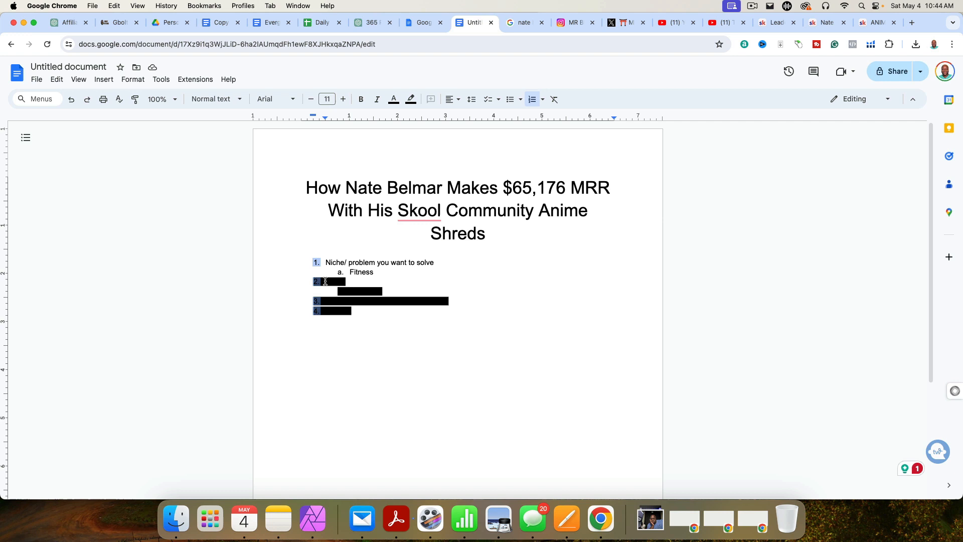
pyautogui.click(410, 99)
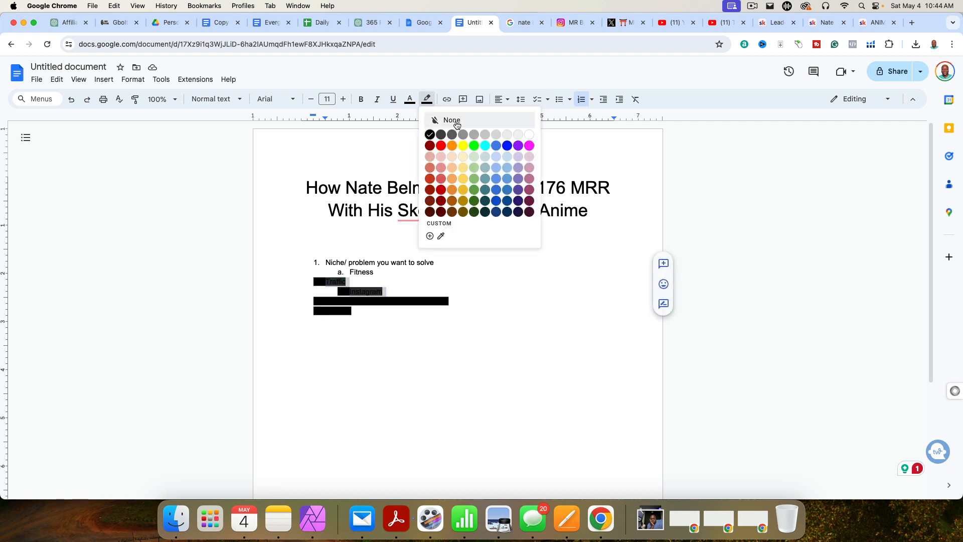
pyautogui.click(452, 120)
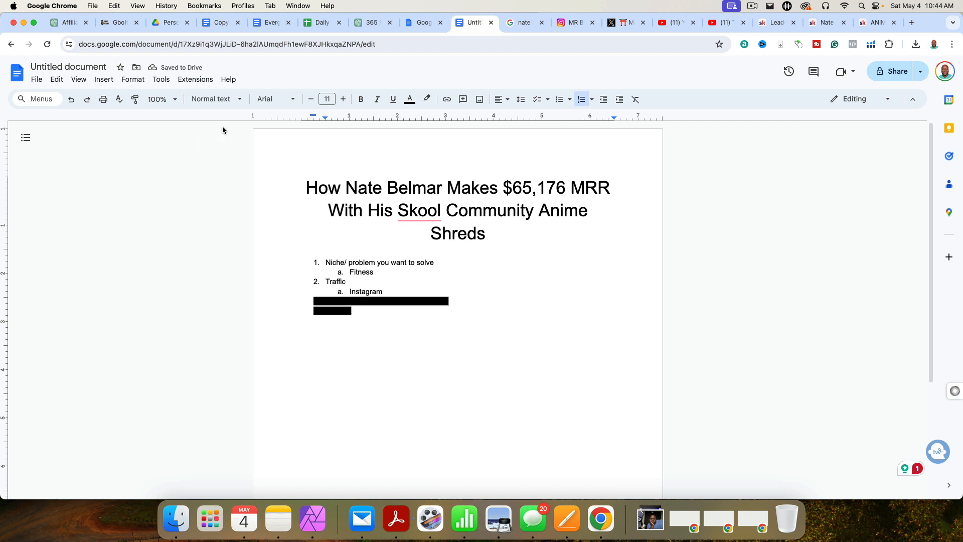
pyautogui.moveTo(215, 99)
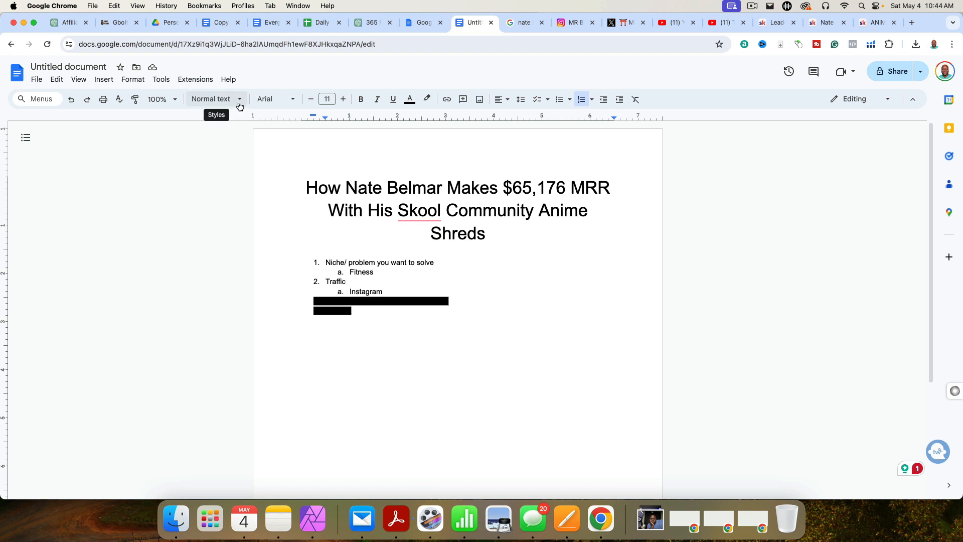
pyautogui.click(157, 99)
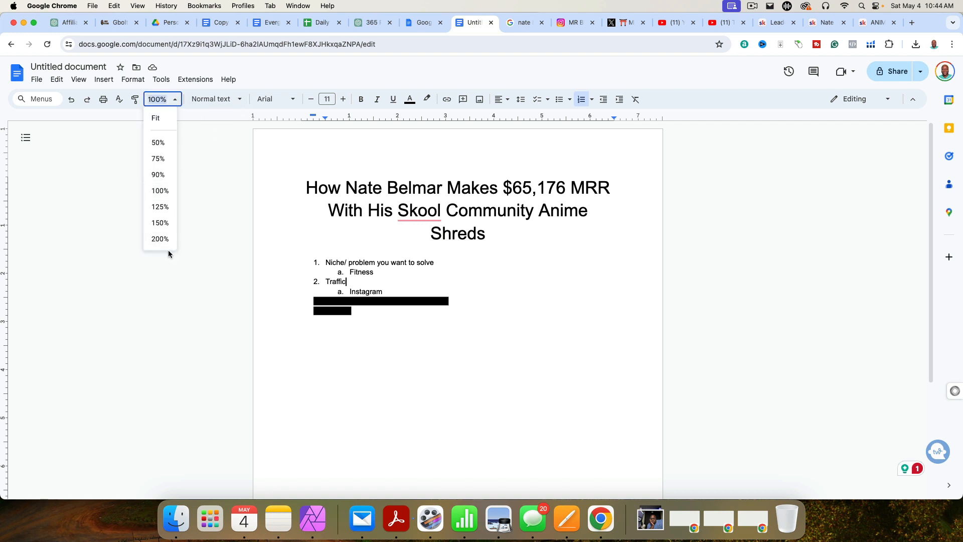
pyautogui.click(159, 222)
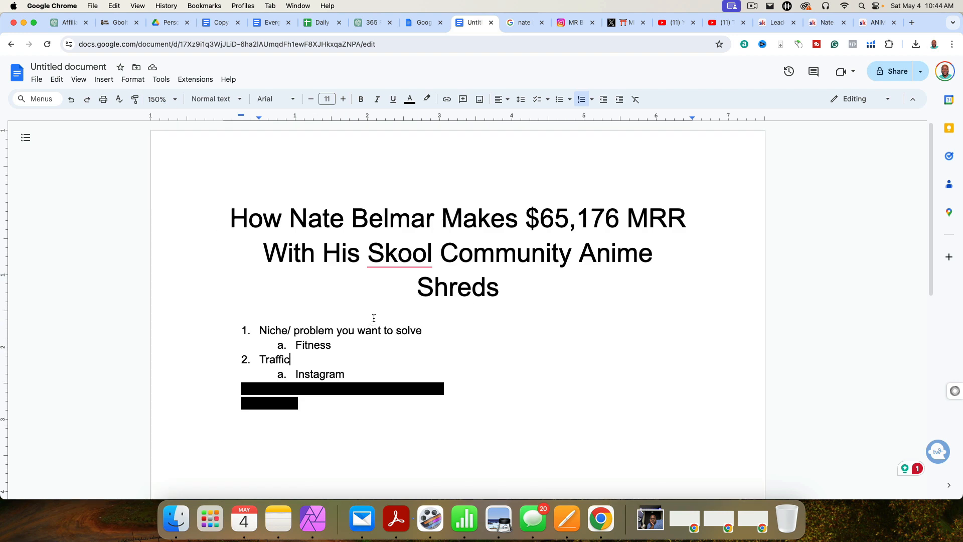
pyautogui.moveTo(721, 120)
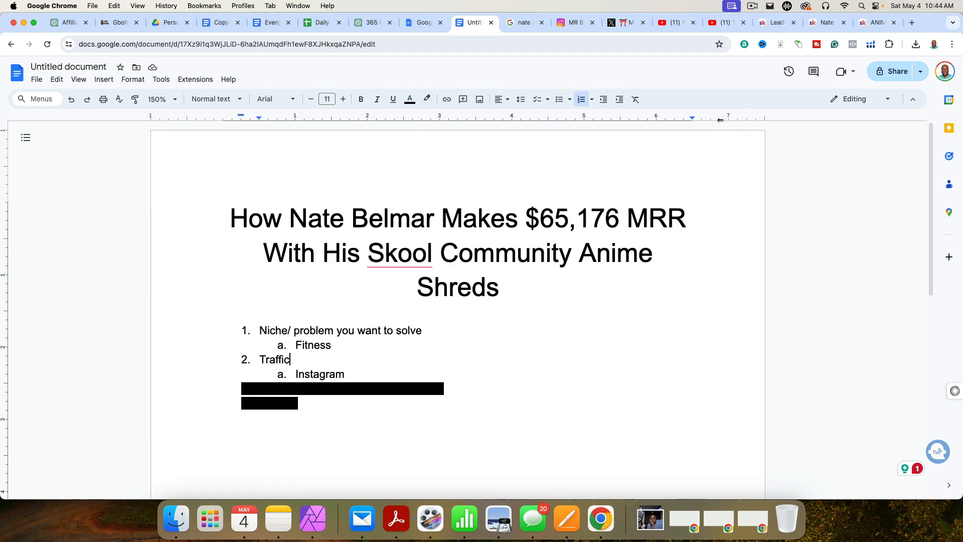
# Browse mrbelmar's Instagram Reels grid, with view counts up to 3.2M.
pyautogui.click(573, 22)
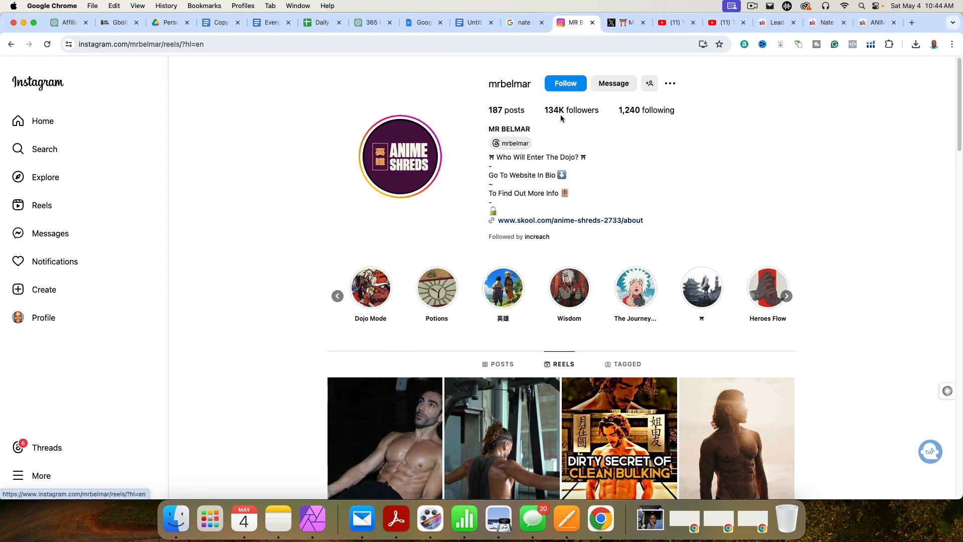
pyautogui.moveTo(268, 274)
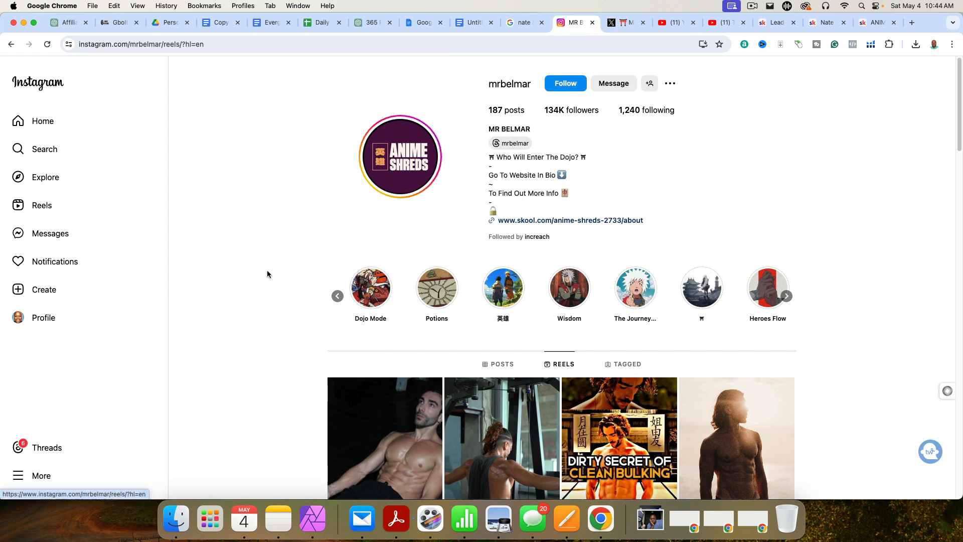
pyautogui.scroll(-3)
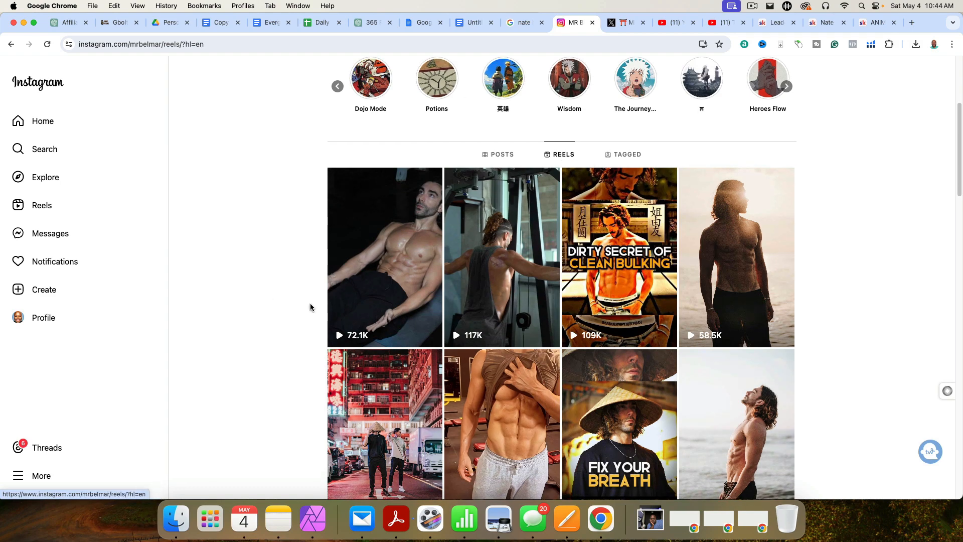
pyautogui.scroll(-3)
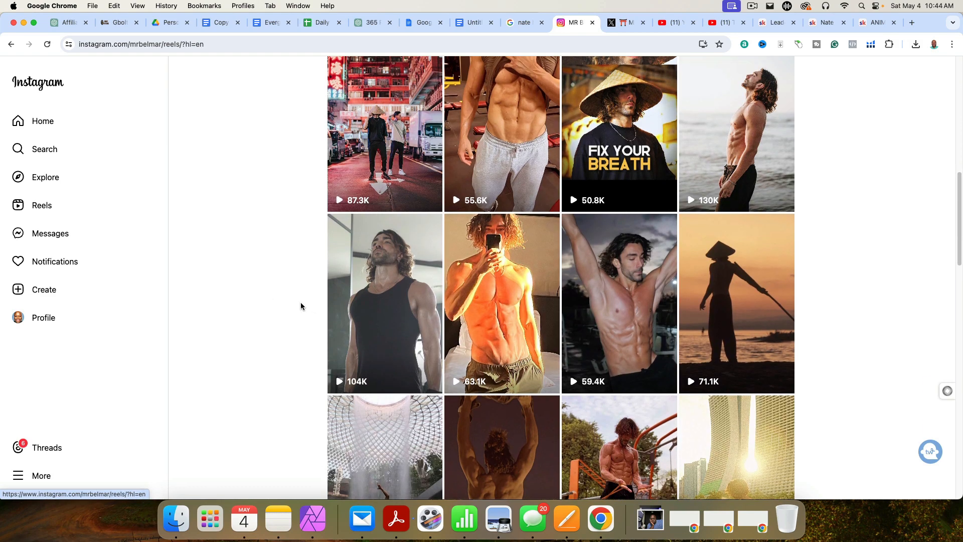
pyautogui.scroll(-3)
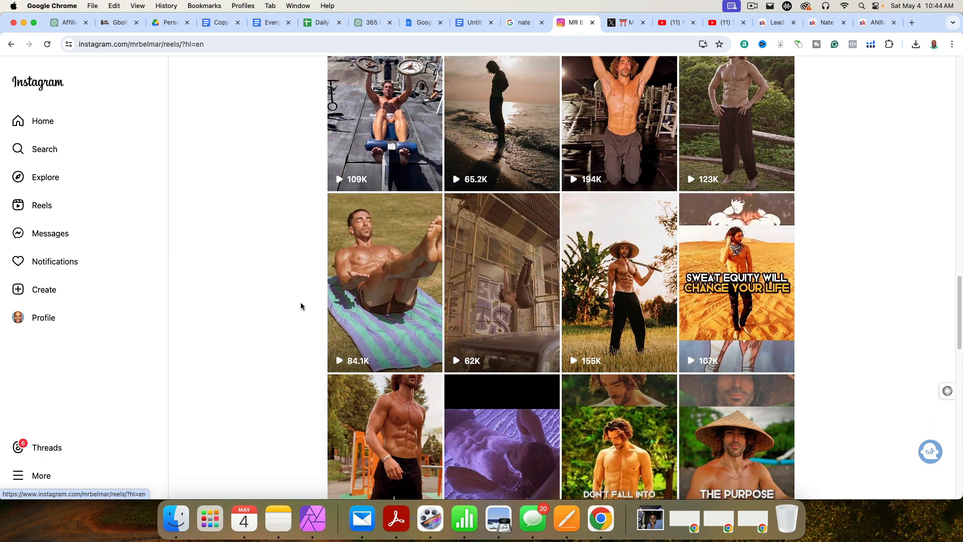
pyautogui.scroll(-3)
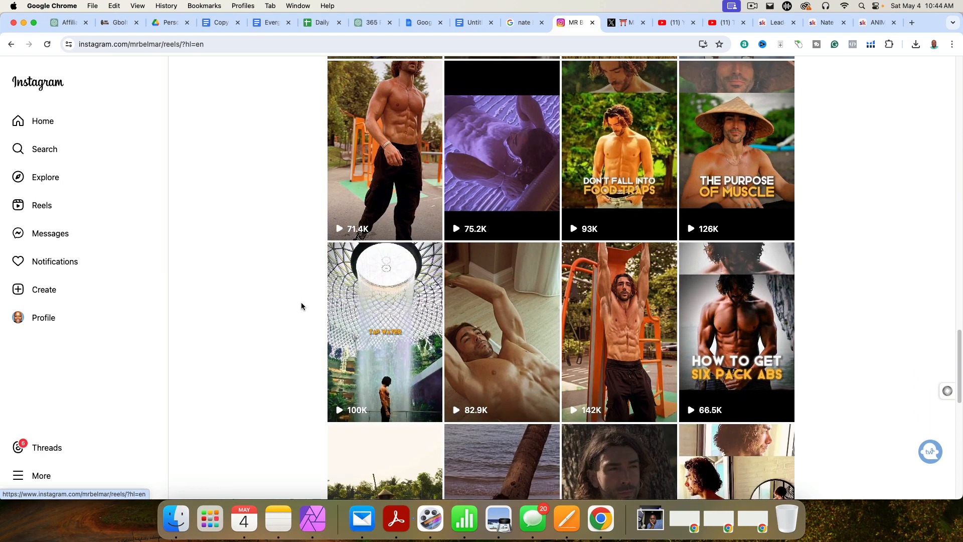
pyautogui.scroll(-3)
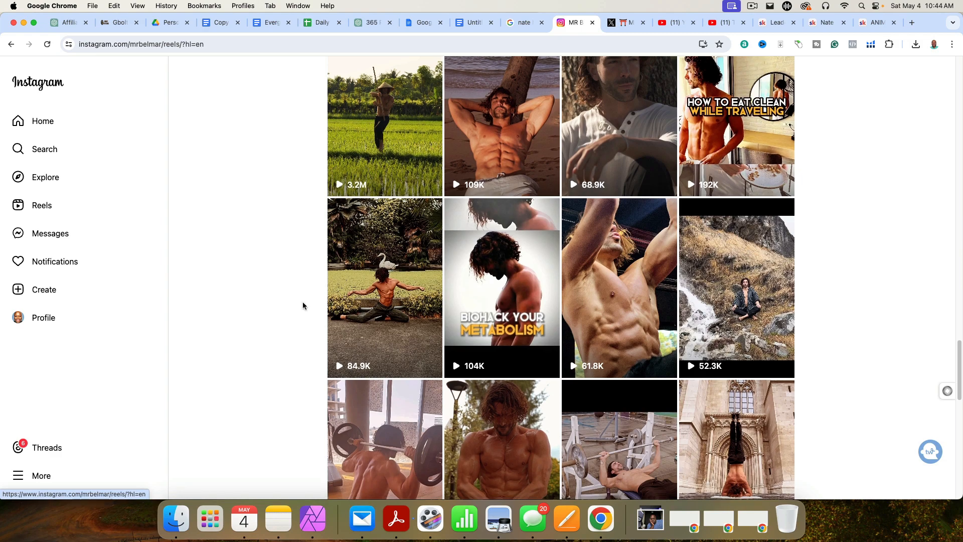
pyautogui.scroll(-3)
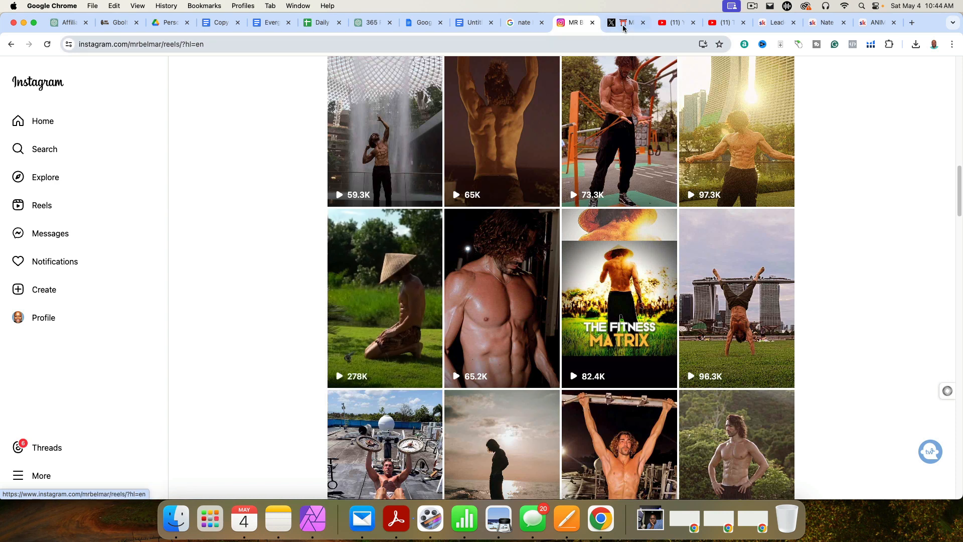
# Scroll through MR BELMAR's recent X posts (42.1K followers).
pyautogui.click(627, 22)
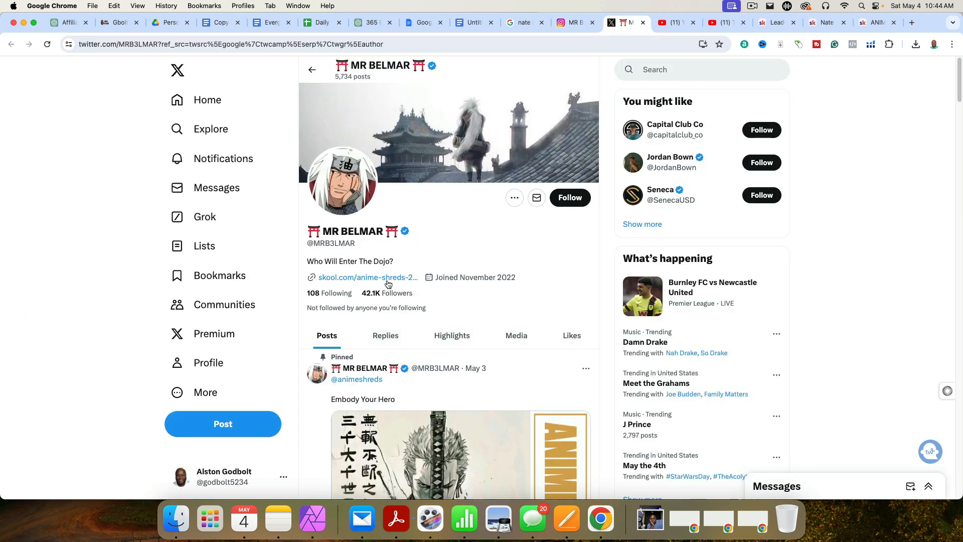
pyautogui.moveTo(512, 295)
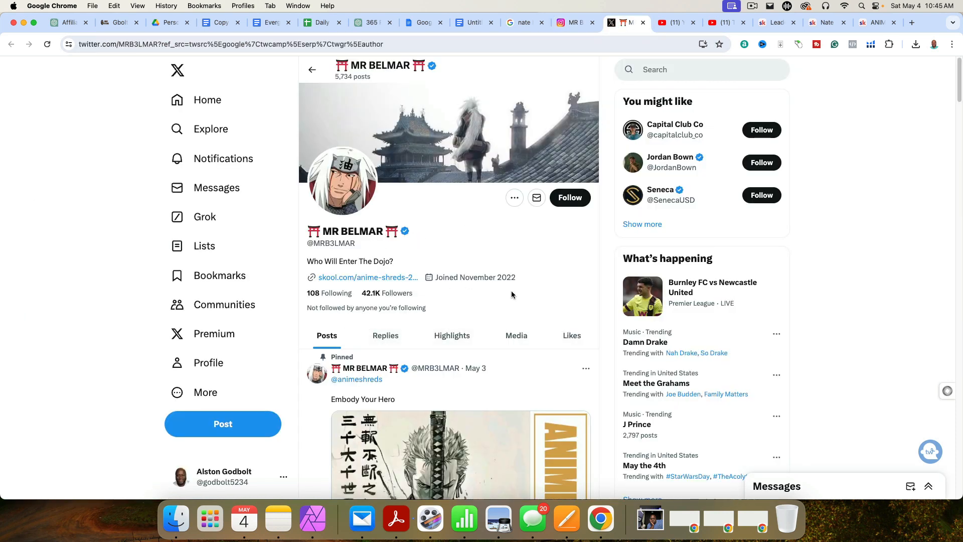
pyautogui.scroll(-3)
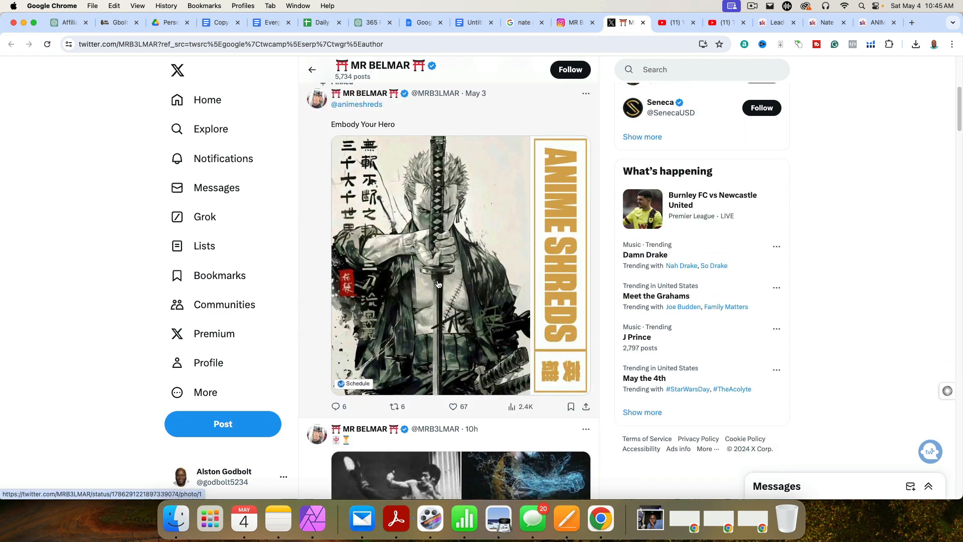
pyautogui.scroll(-3)
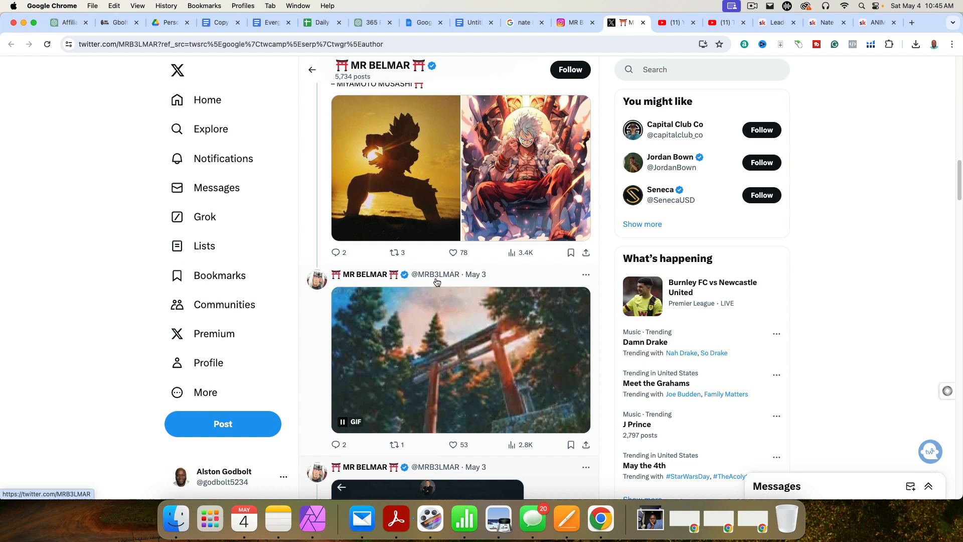
pyautogui.scroll(-3)
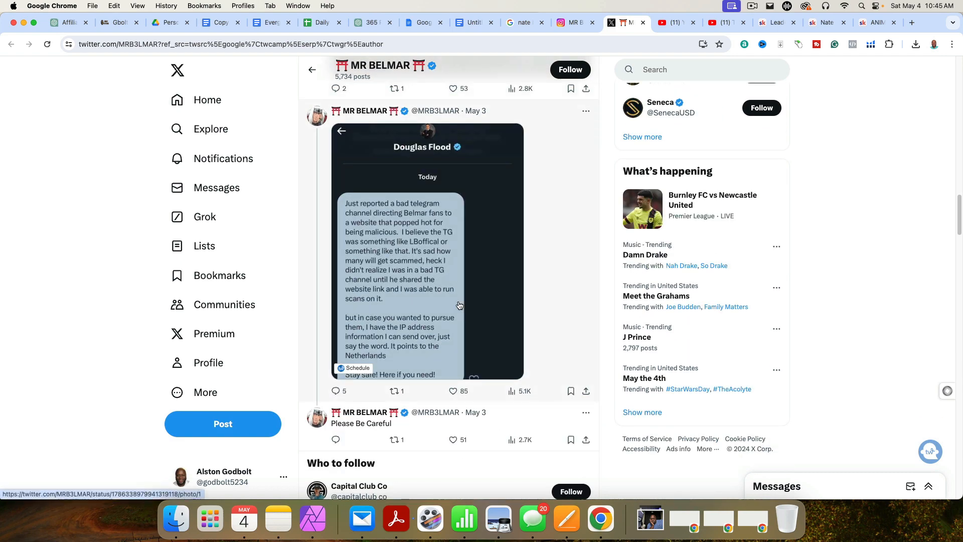
pyautogui.scroll(-3)
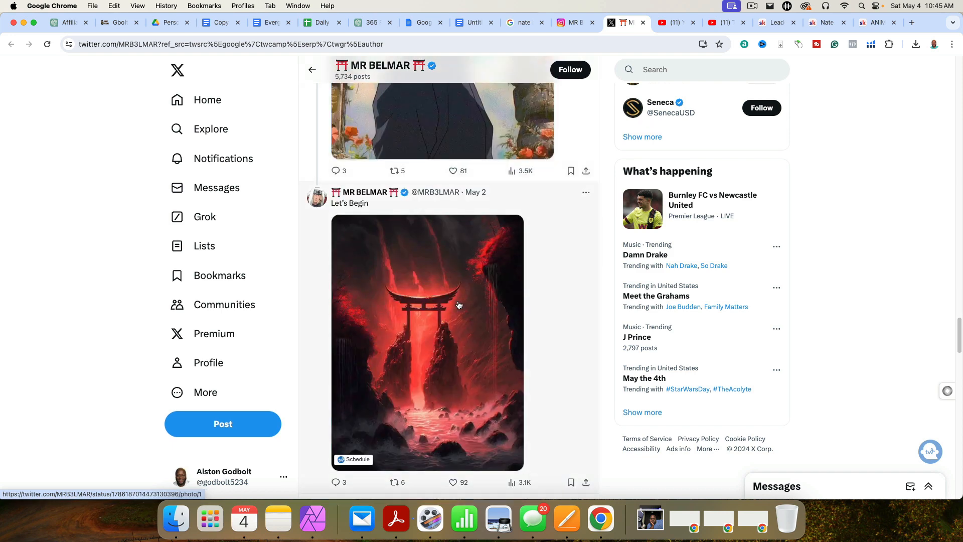
# Recheck the outline, still ending at Traffic / Instagram.
pyautogui.click(471, 23)
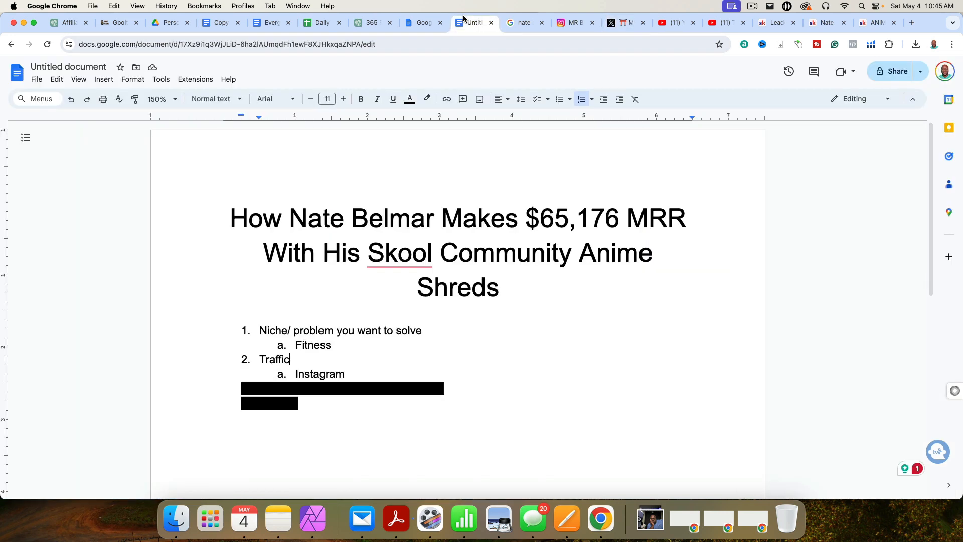
pyautogui.scroll(-3)
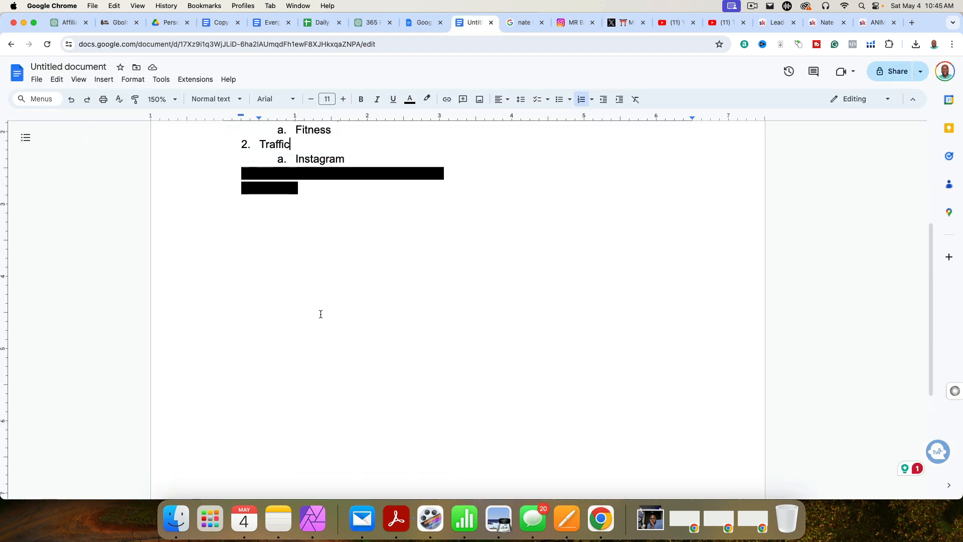
pyautogui.scroll(-3)
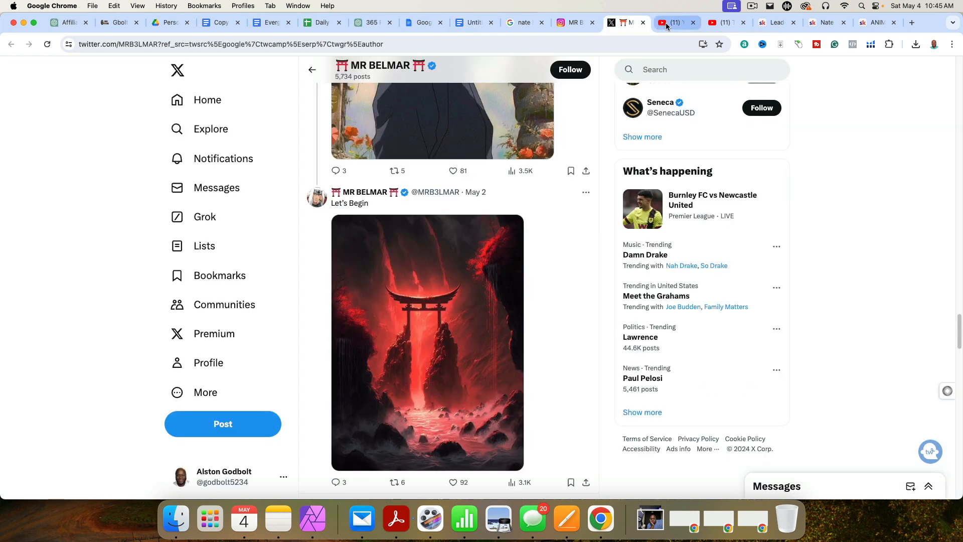
# Browse YouTube videos under the creator's hashtag and The Dojo channel's videos.
pyautogui.click(673, 23)
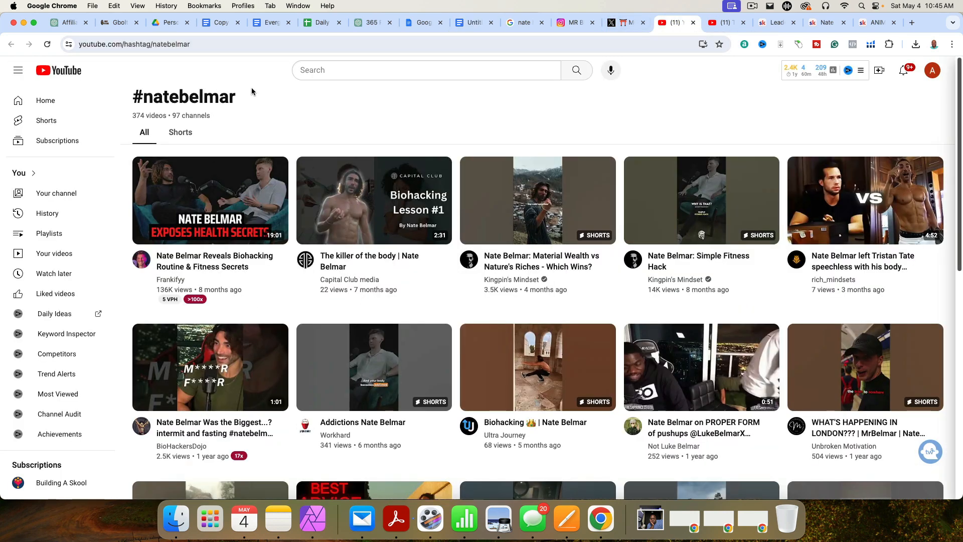
pyautogui.moveTo(503, 327)
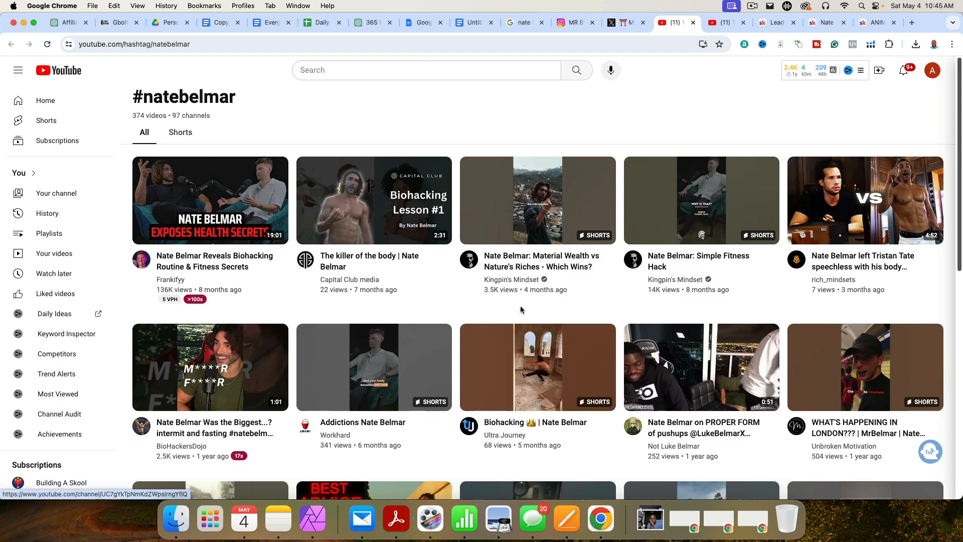
pyautogui.scroll(-3)
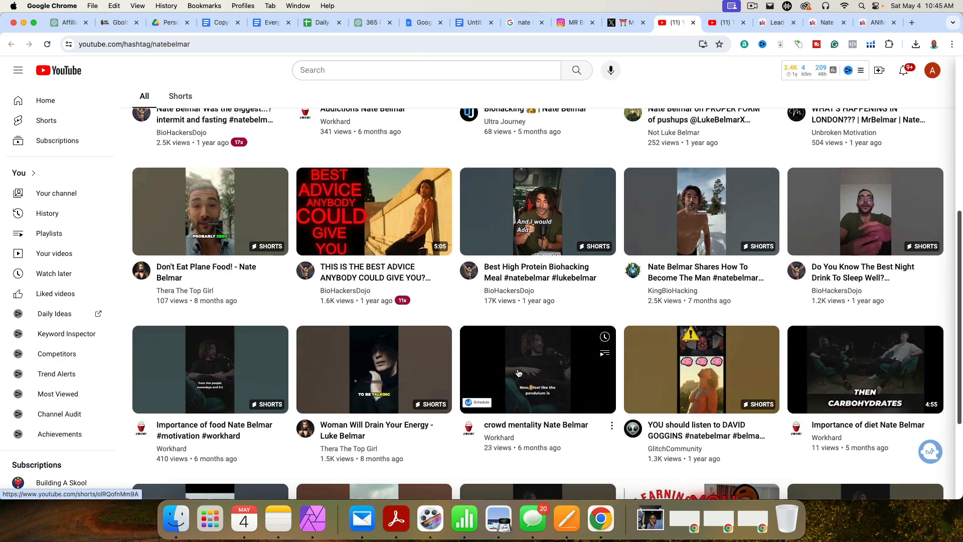
pyautogui.scroll(3)
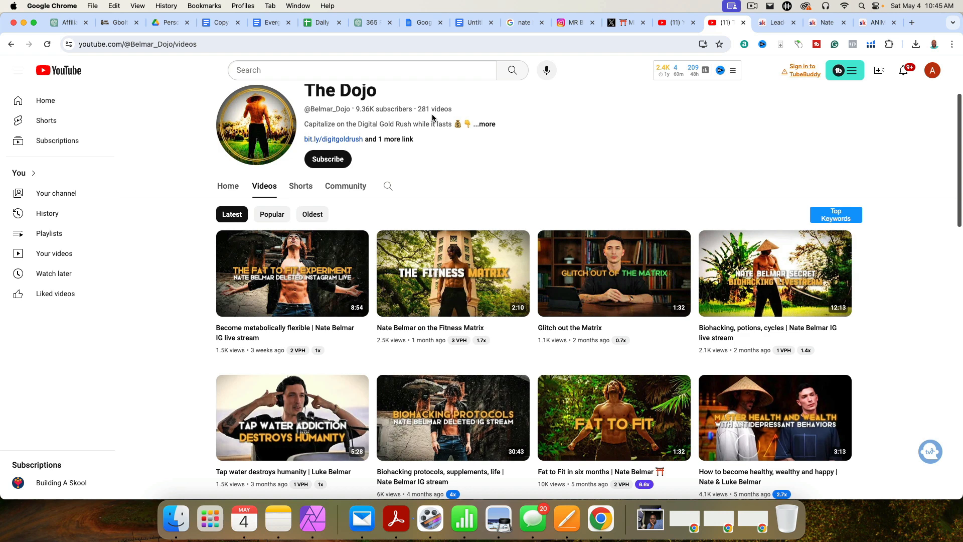
pyautogui.moveTo(455, 203)
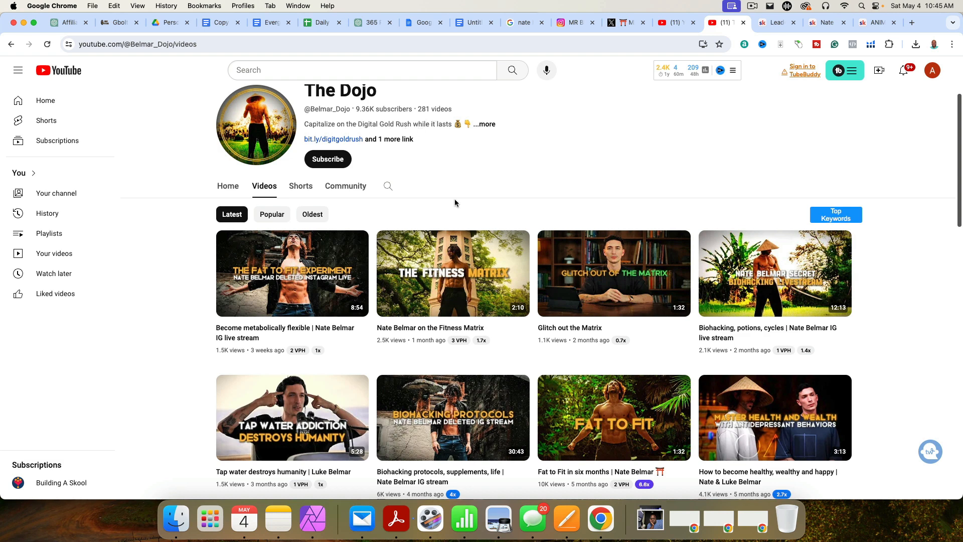
pyautogui.scroll(-3)
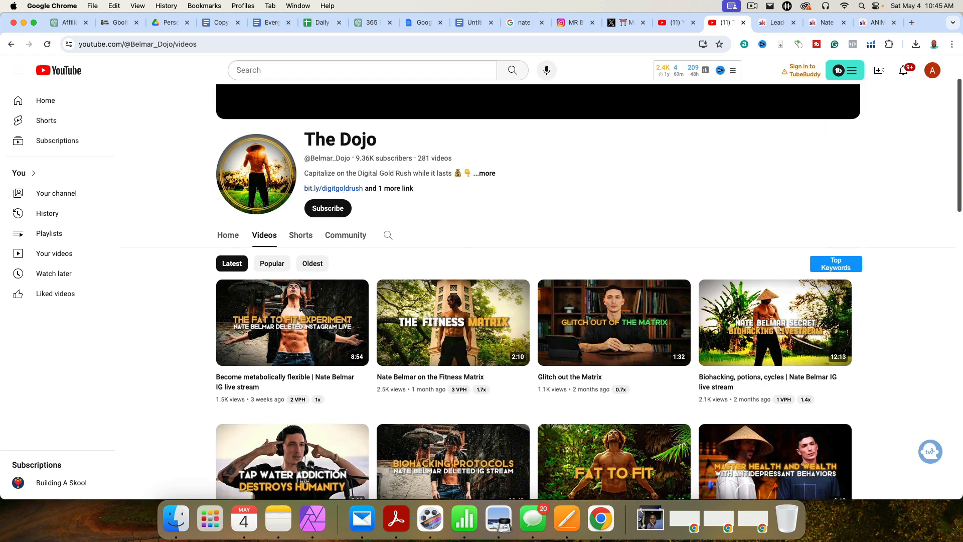
pyautogui.scroll(-3)
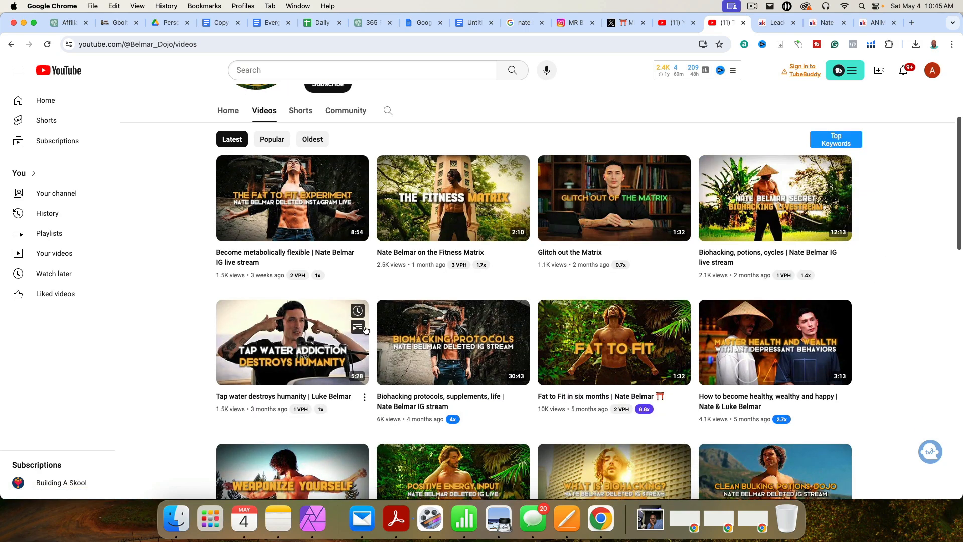
pyautogui.scroll(-3)
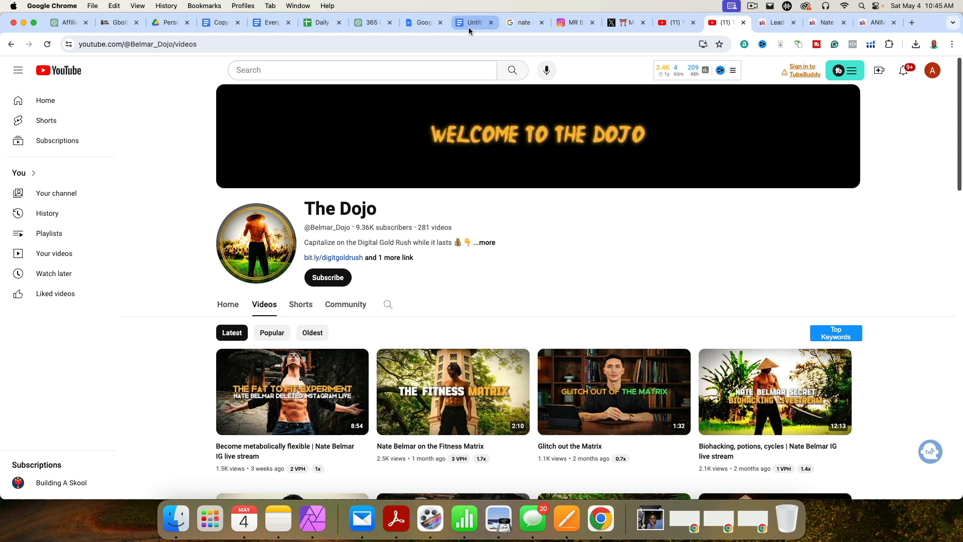
pyautogui.click(470, 22)
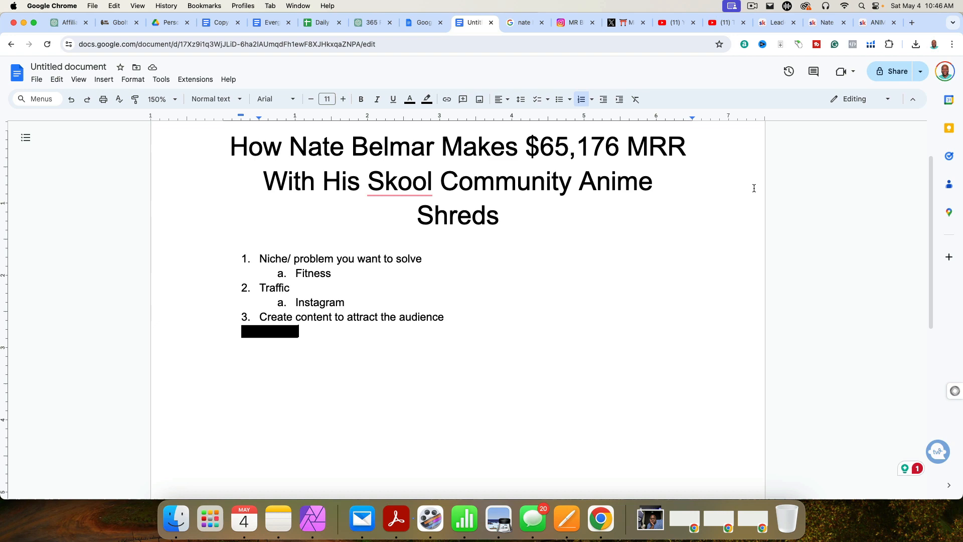
# Return to the mrbelmar Instagram profile on its Reels tab.
pyautogui.click(571, 22)
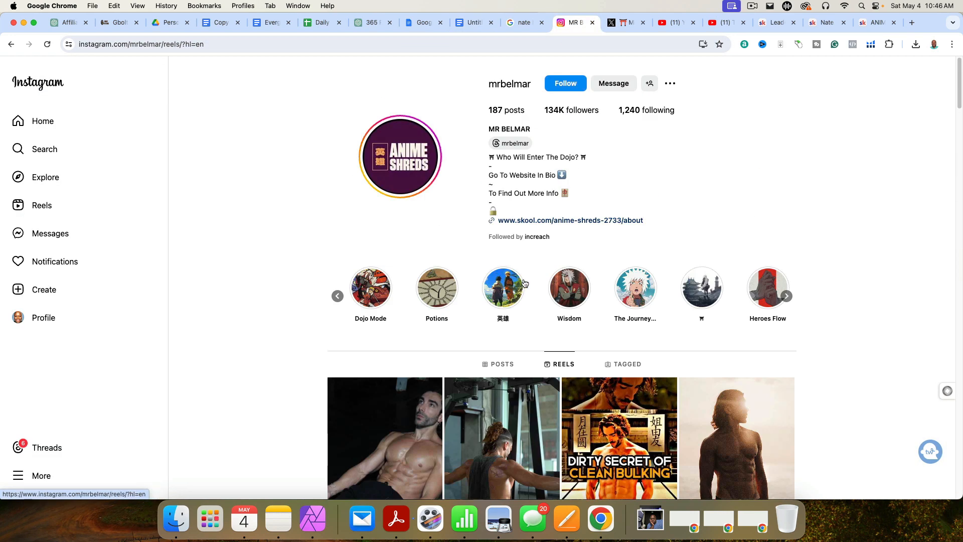
pyautogui.moveTo(563, 114)
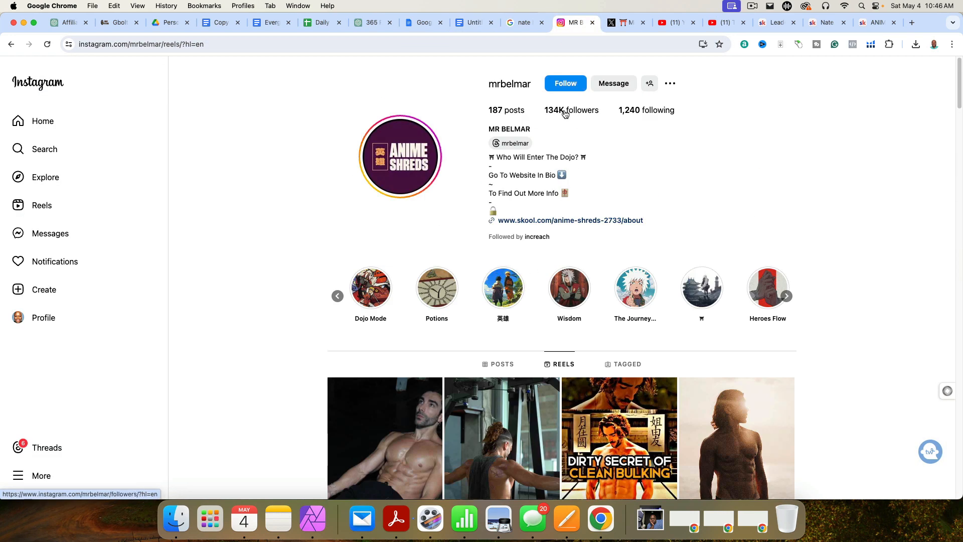
pyautogui.moveTo(513, 139)
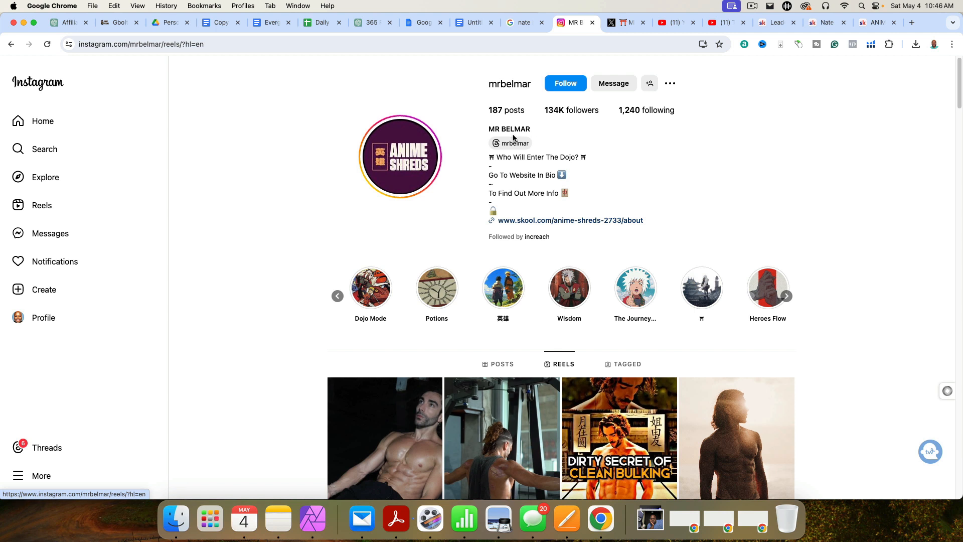
pyautogui.moveTo(514, 149)
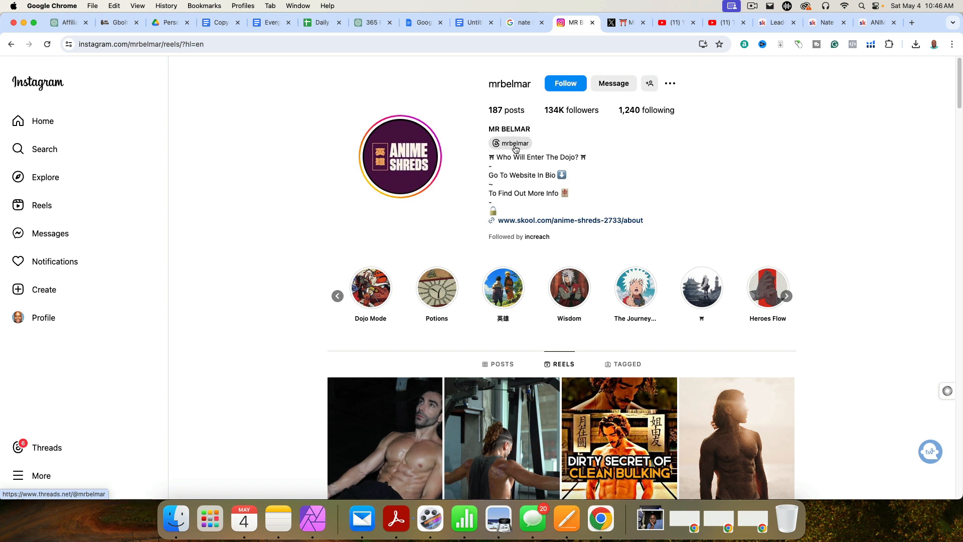
pyautogui.moveTo(283, 432)
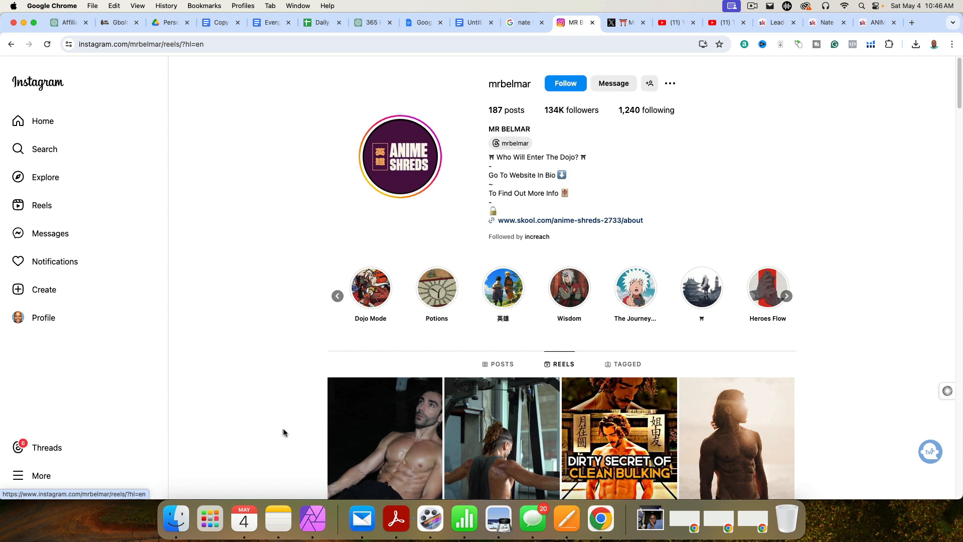
# Browse far down mrbelmar's Instagram reels and posts grid, then return to the outline.
pyautogui.scroll(-3)
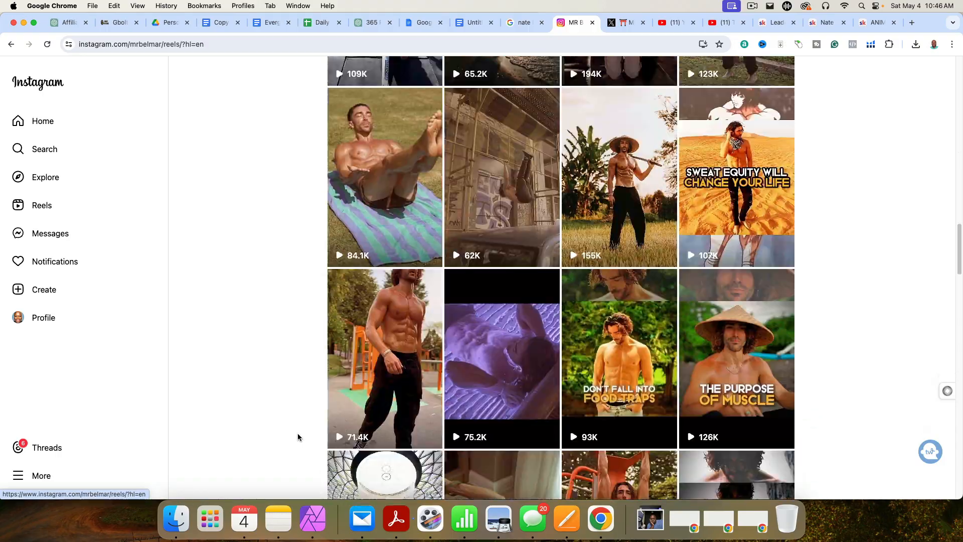
pyautogui.scroll(-3)
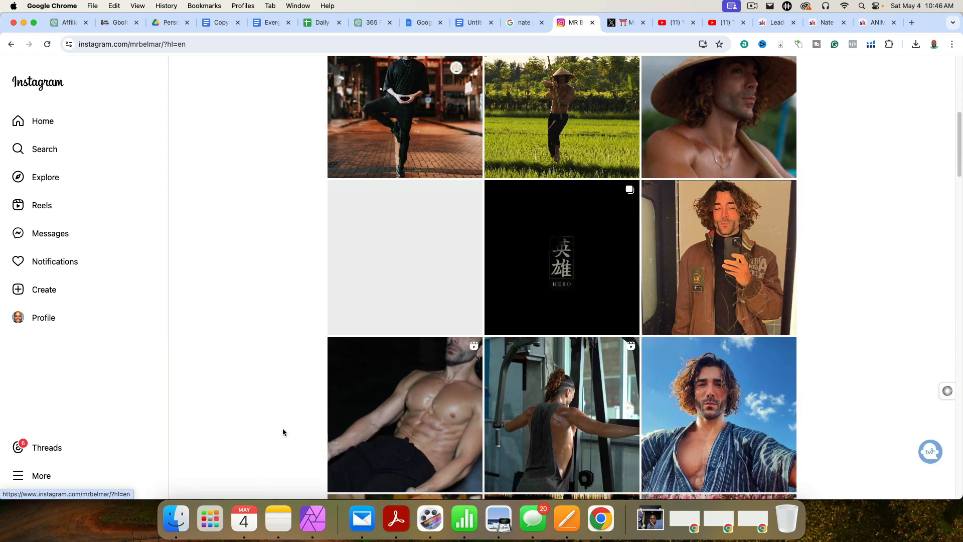
pyautogui.scroll(-3)
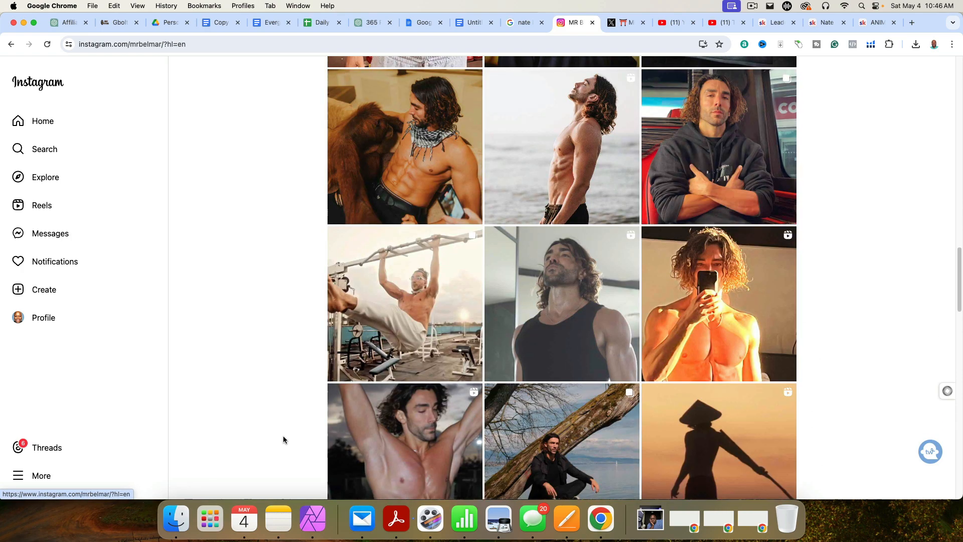
pyautogui.scroll(-3)
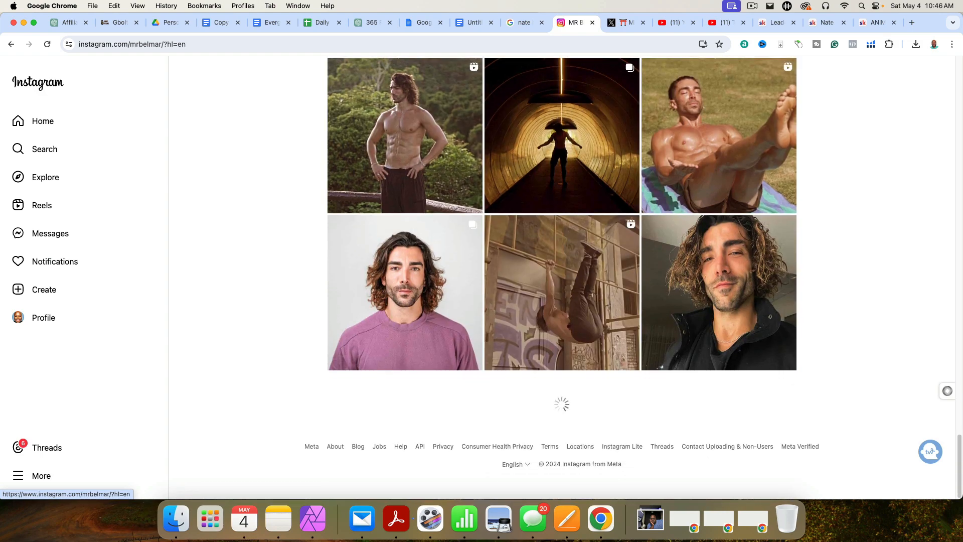
pyautogui.scroll(-3)
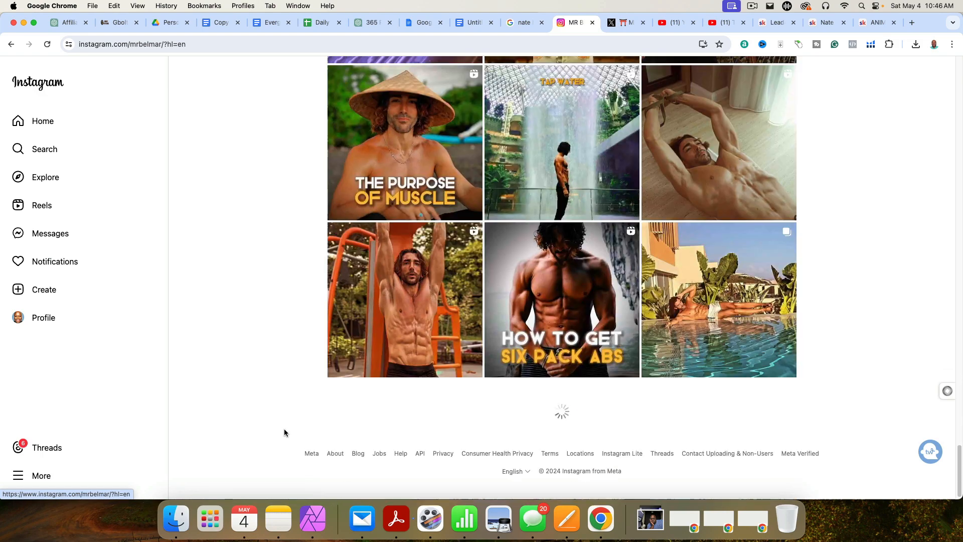
pyautogui.scroll(-3)
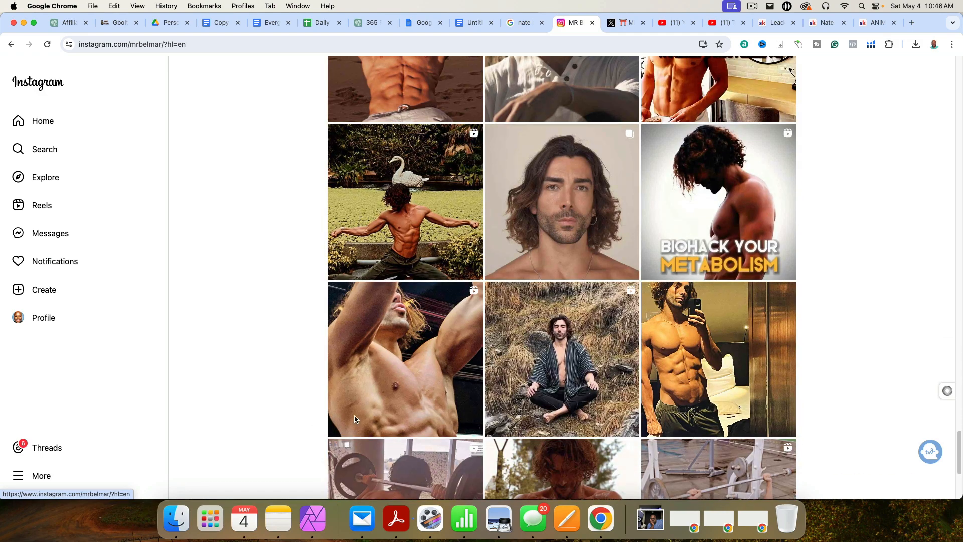
pyautogui.click(473, 22)
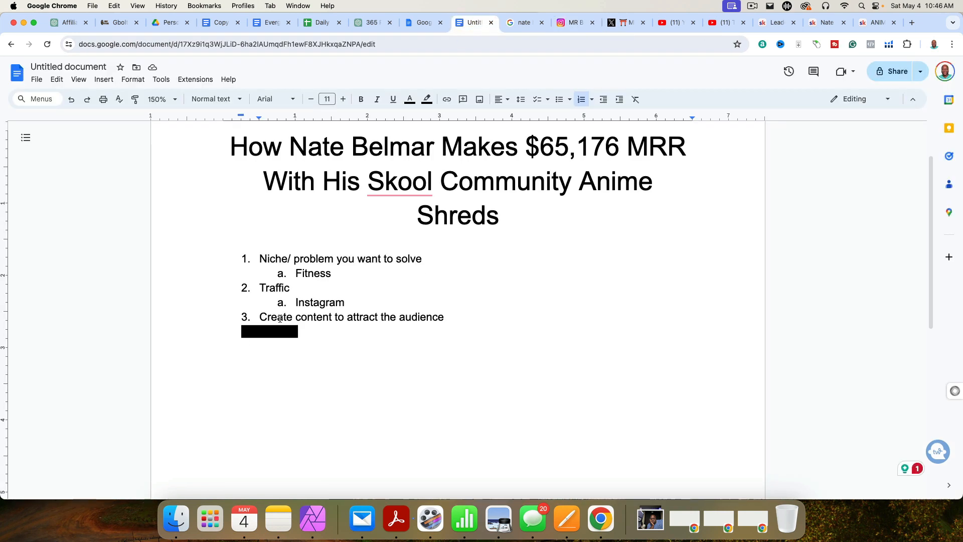
# Add 'Convert' as outline item 4 beneath 'Create content to attract the audience'.
pyautogui.doubleClick(351, 316)
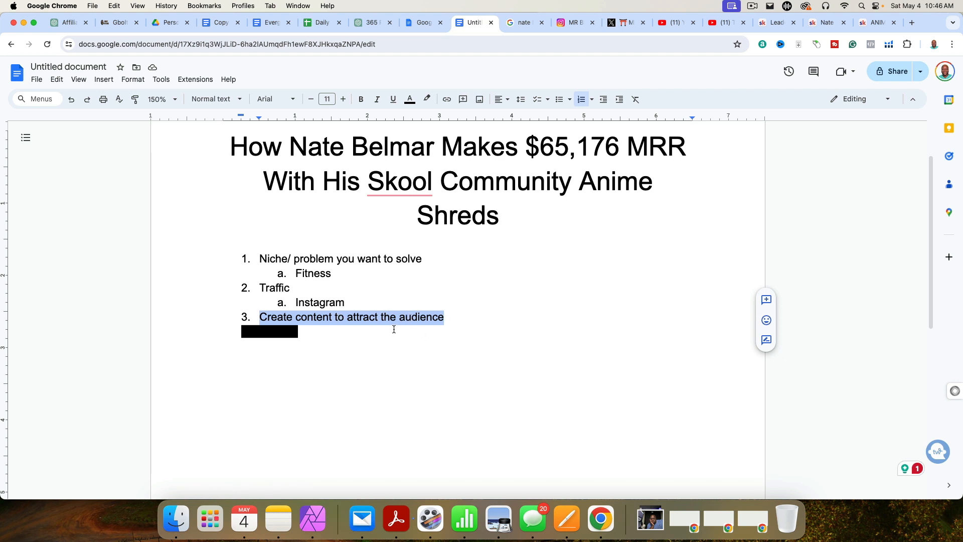
pyautogui.moveTo(453, 397)
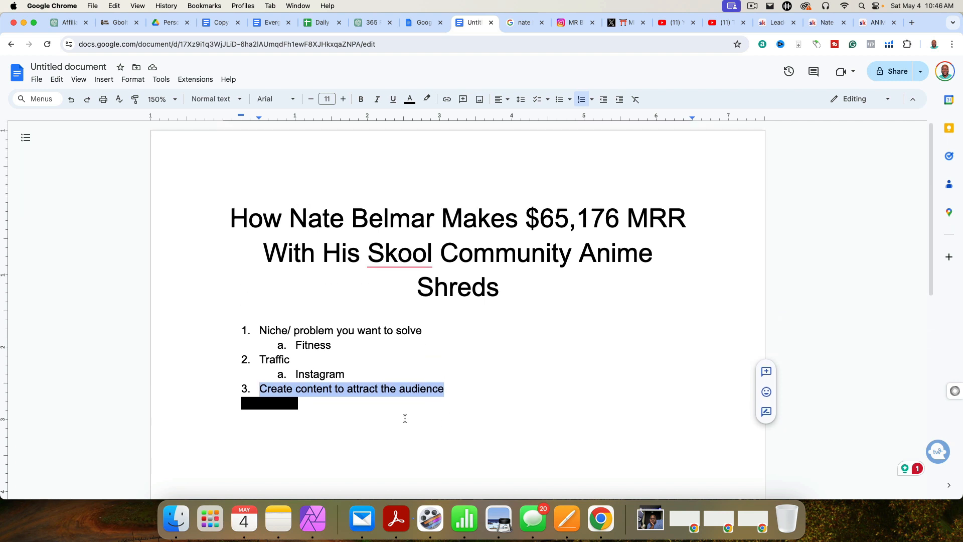
pyautogui.moveTo(558, 282)
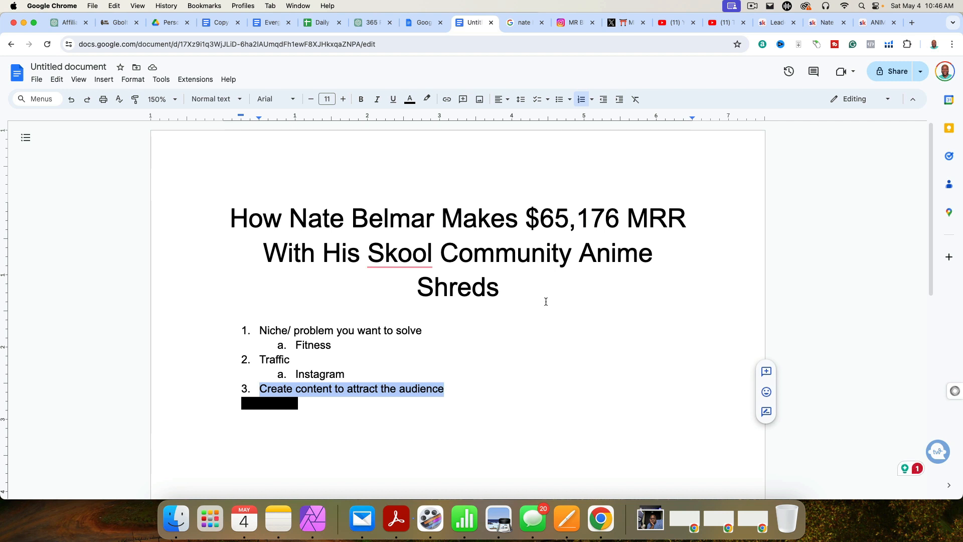
pyautogui.moveTo(536, 337)
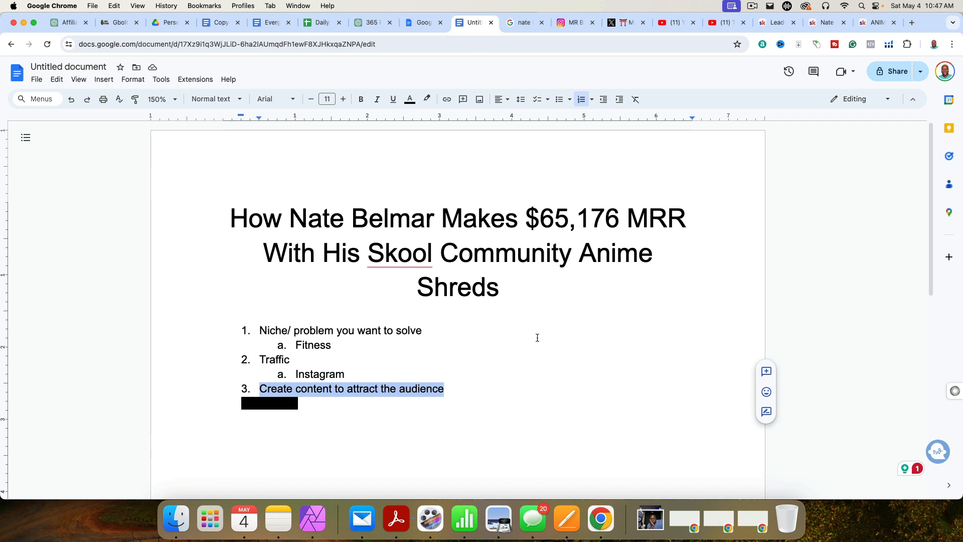
pyautogui.scroll(-3)
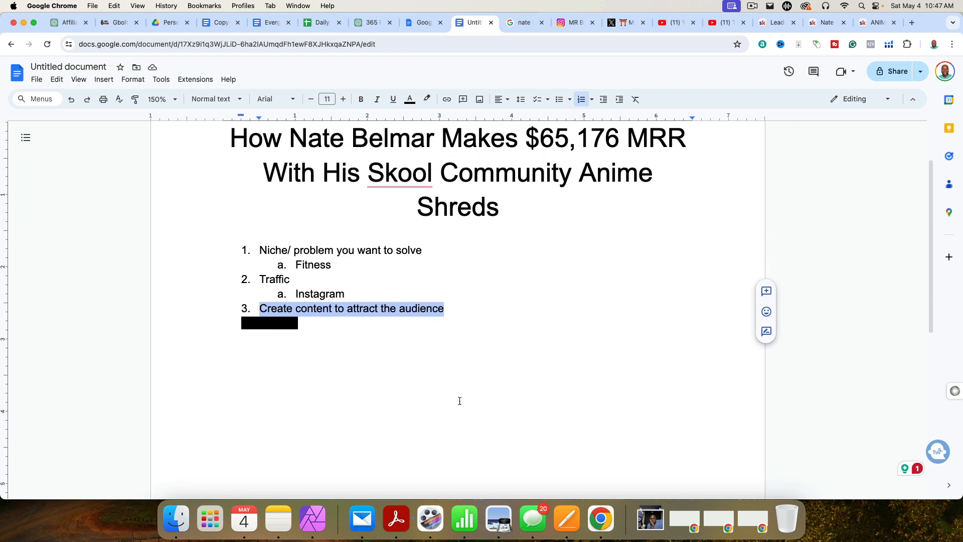
pyautogui.click(269, 322)
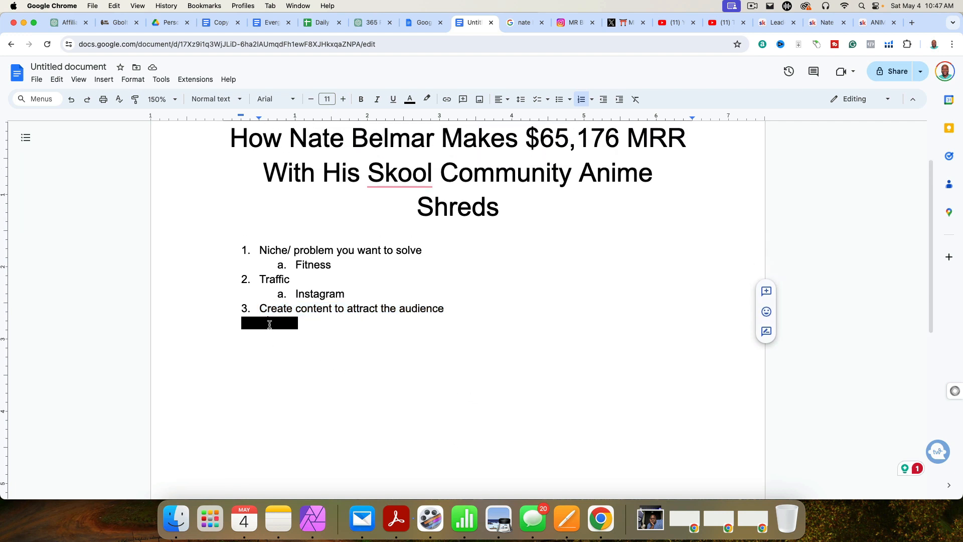
pyautogui.click(426, 99)
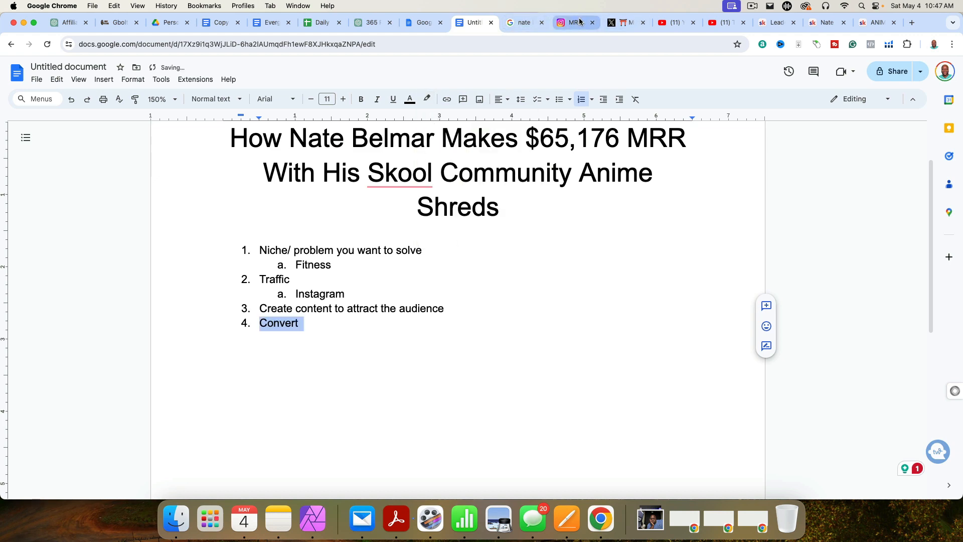
# Review the Anime Shreds gallery image and $11/month perks list, then go back to Instagram.
pyautogui.click(572, 22)
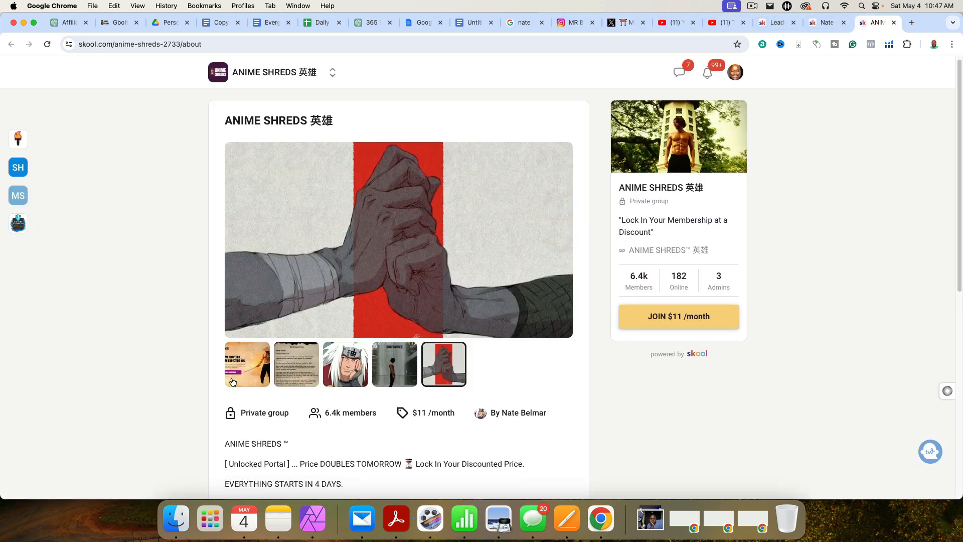
pyautogui.click(296, 363)
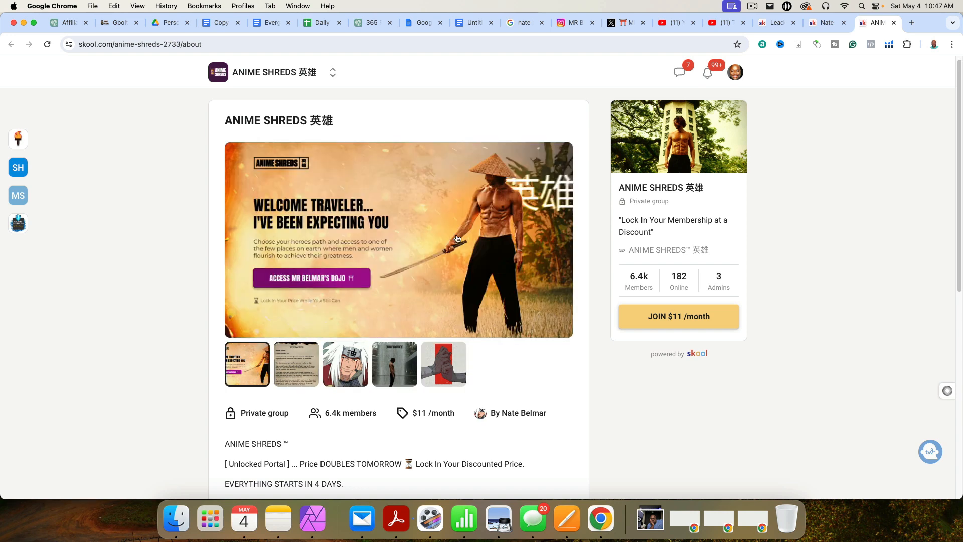
pyautogui.scroll(-3)
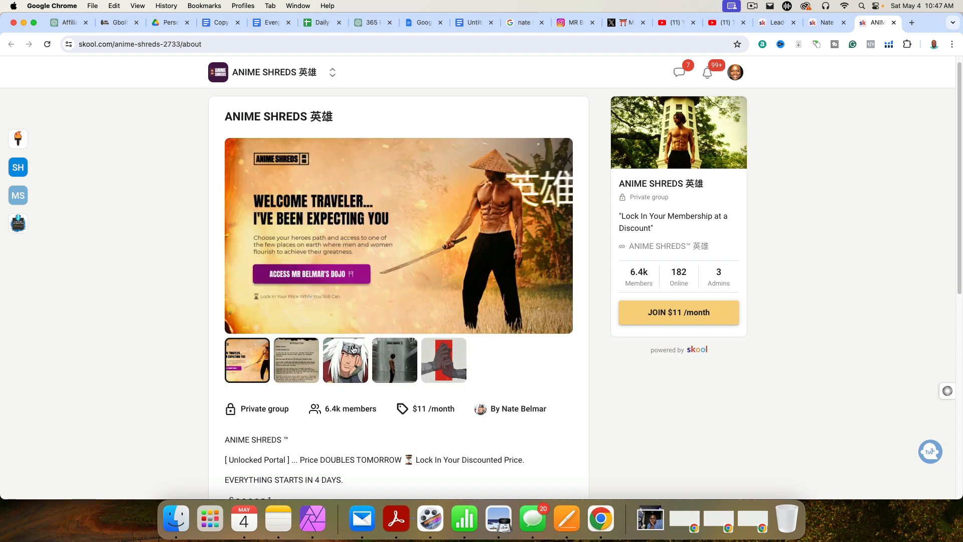
pyautogui.scroll(-3)
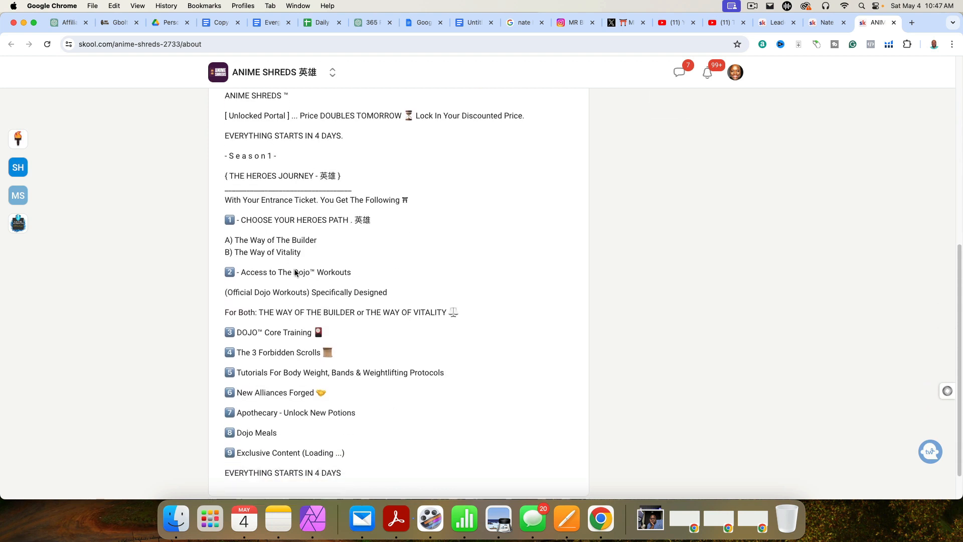
pyautogui.scroll(-3)
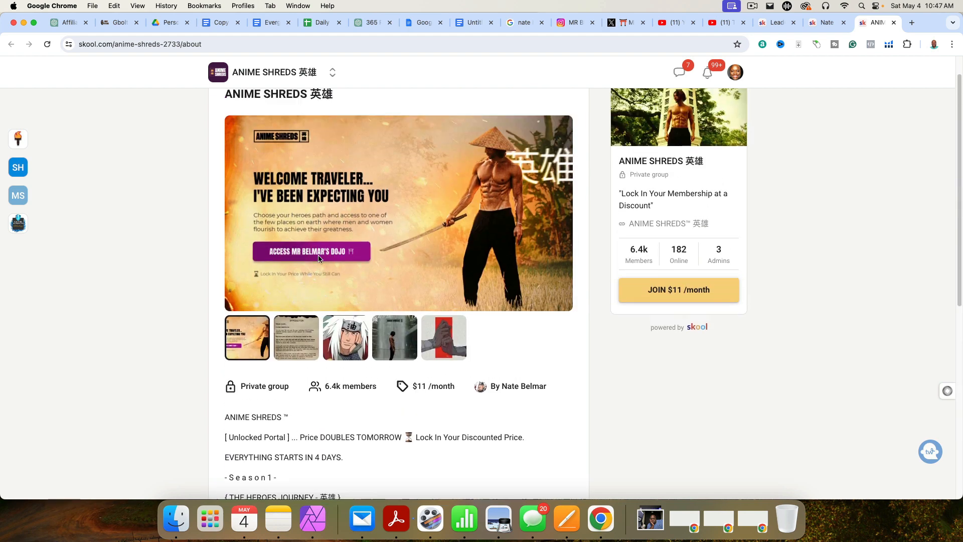
pyautogui.scroll(-3)
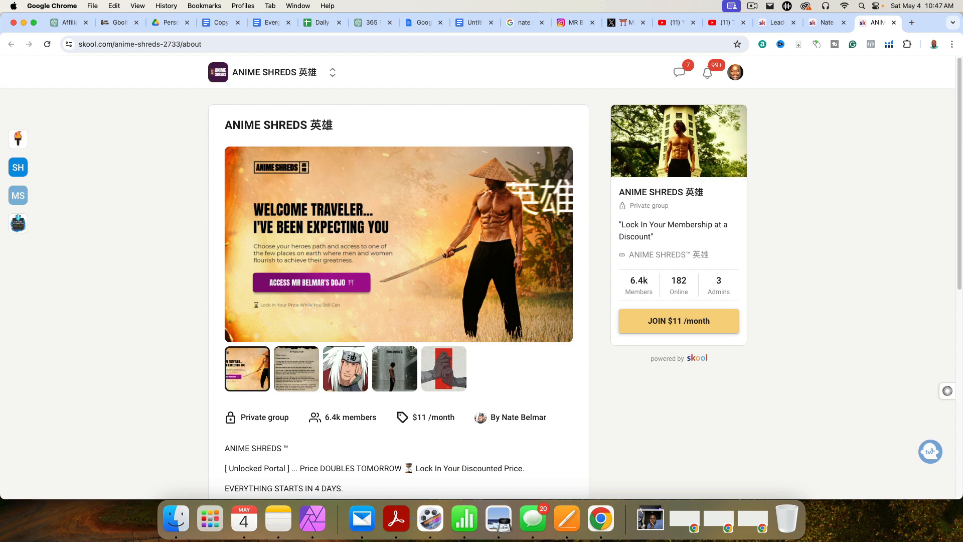
pyautogui.moveTo(478, 214)
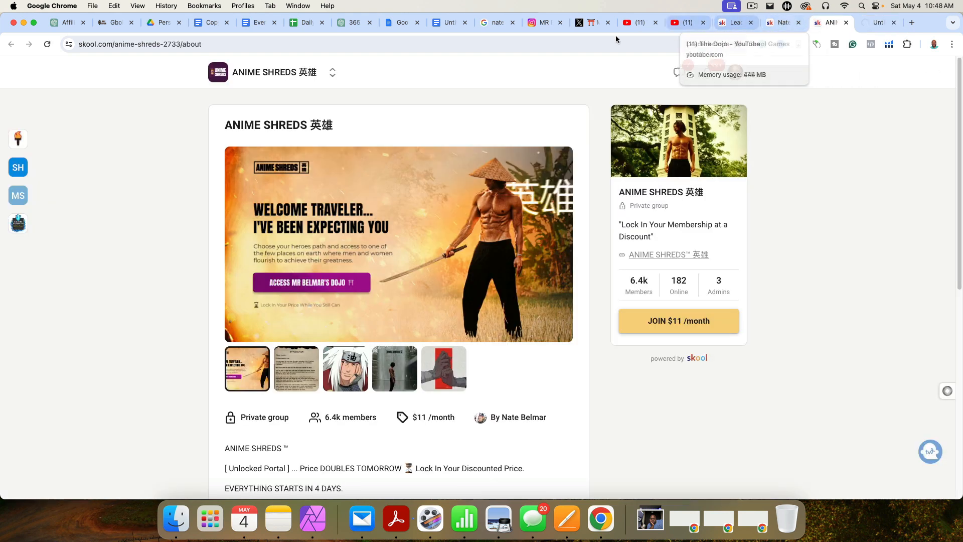
pyautogui.click(540, 23)
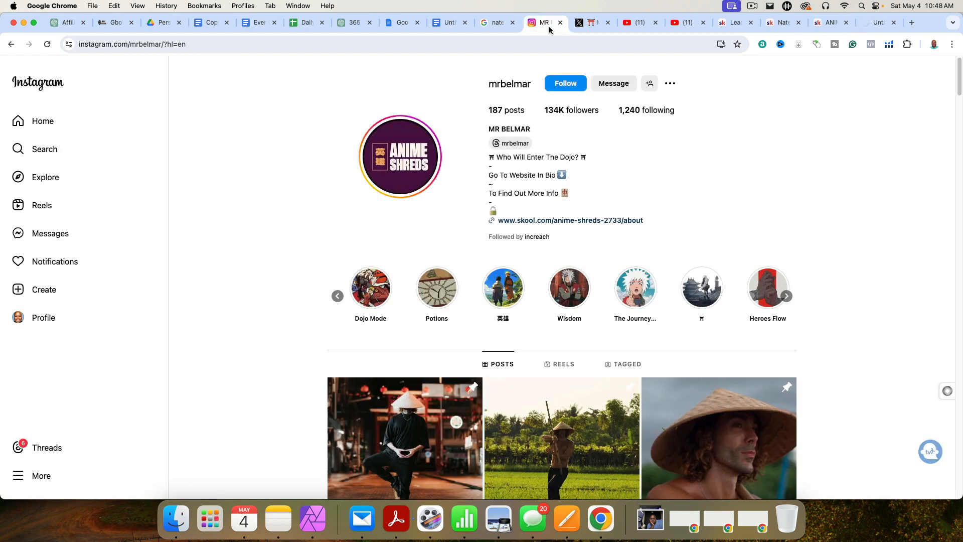
# Return from mrbelmar's Instagram bio to the four-step Google Docs outline.
pyautogui.click(450, 22)
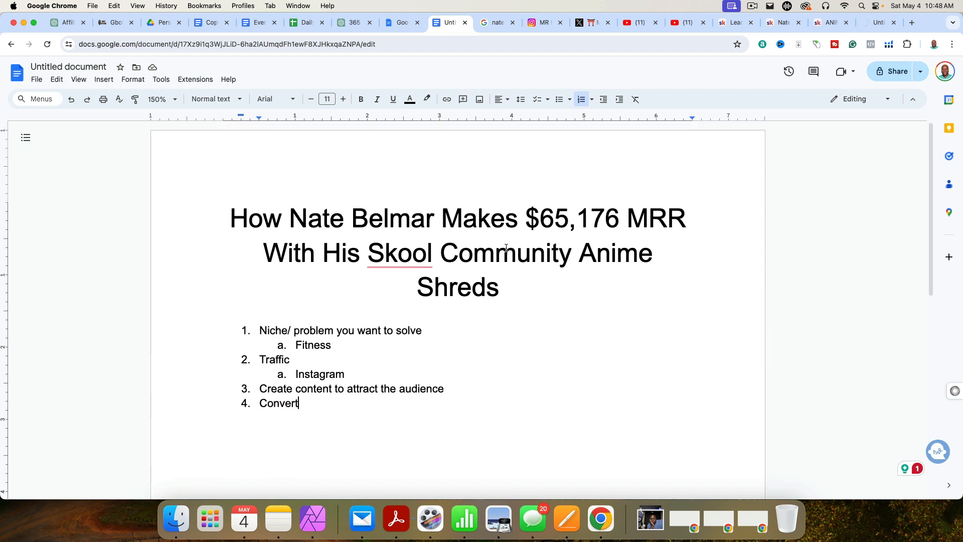
pyautogui.click(731, 6)
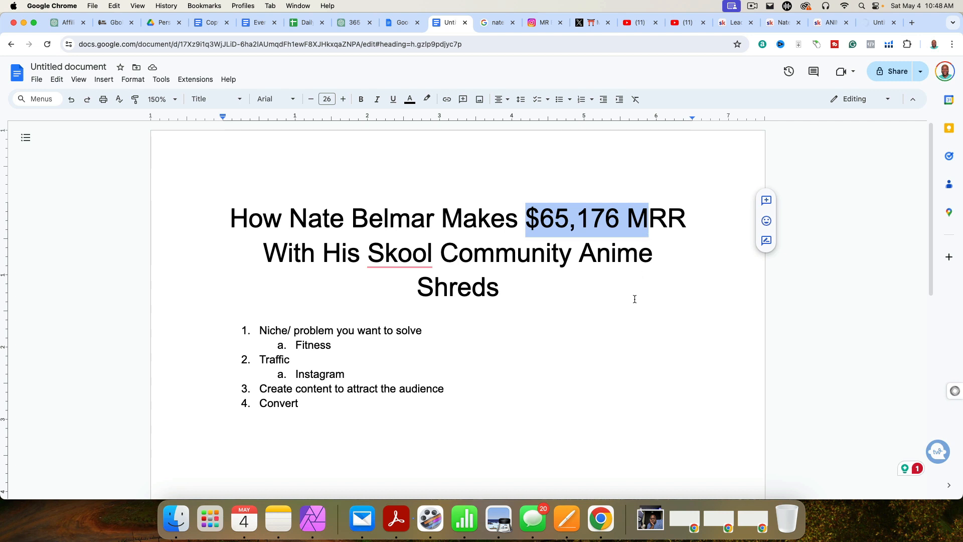
pyautogui.moveTo(469, 427)
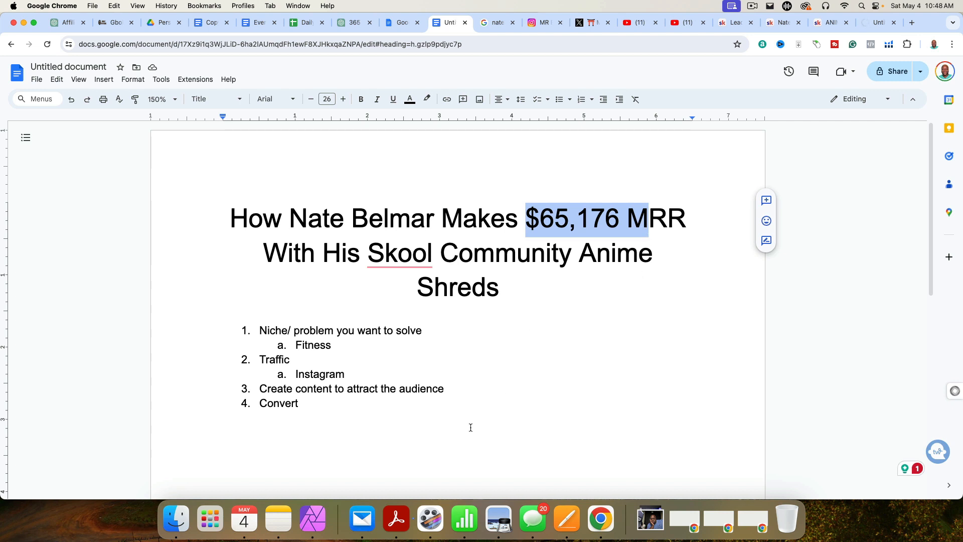
pyautogui.click(331, 344)
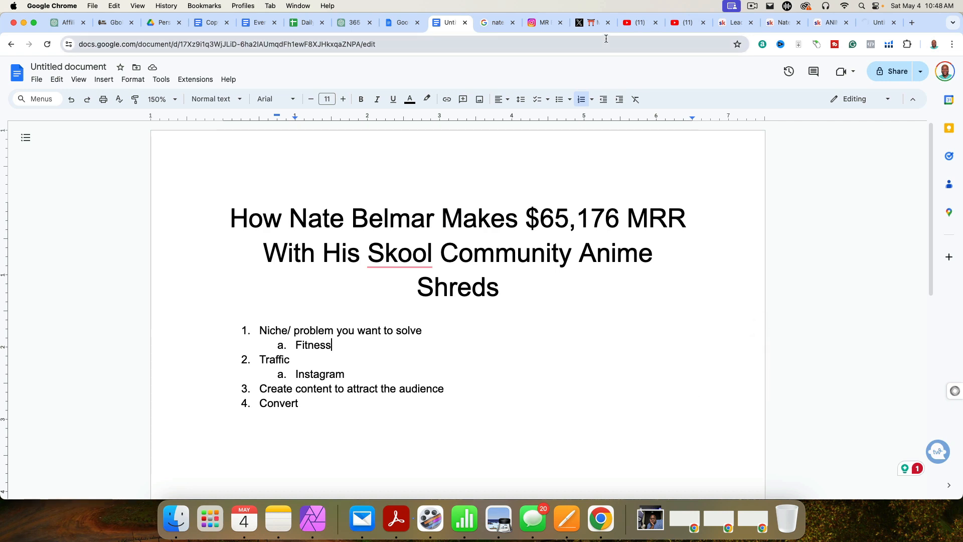
pyautogui.click(539, 23)
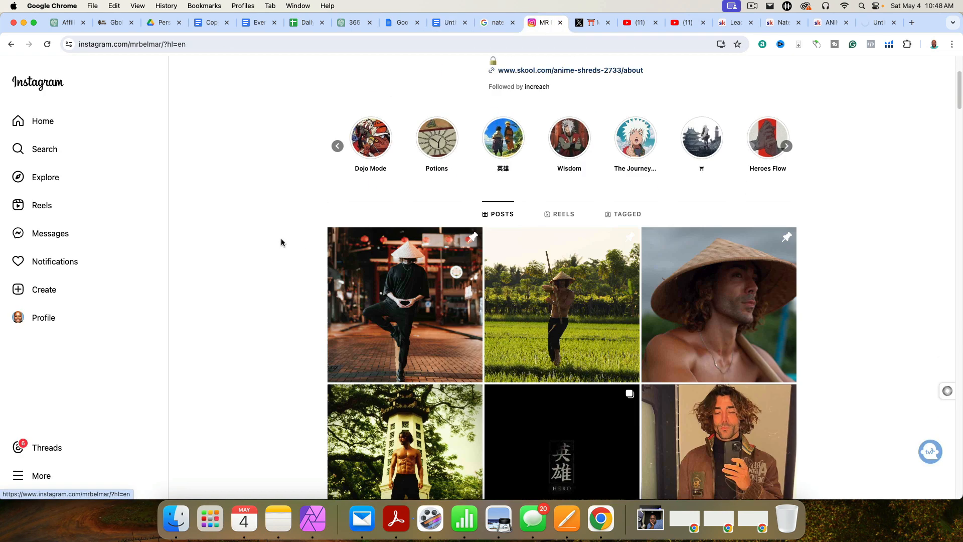
pyautogui.scroll(-3)
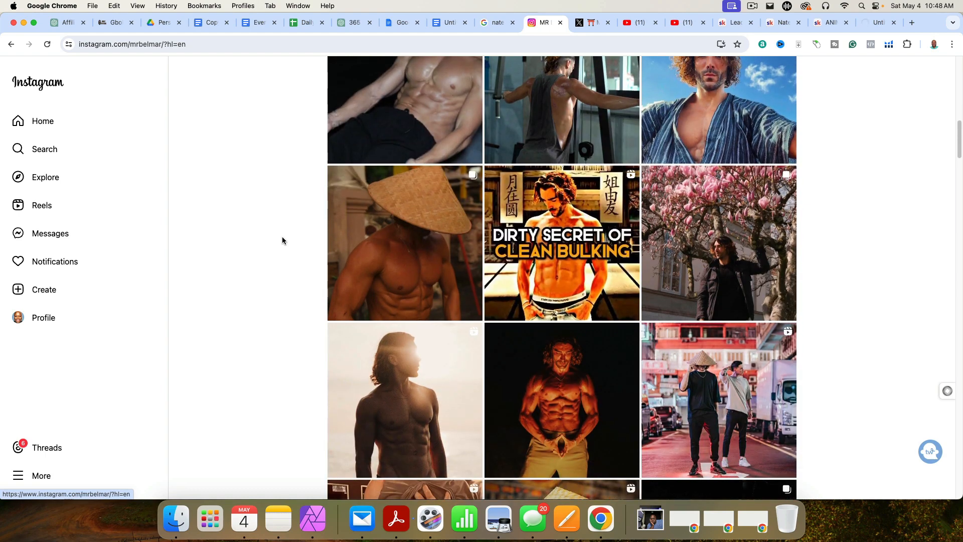
pyautogui.scroll(-3)
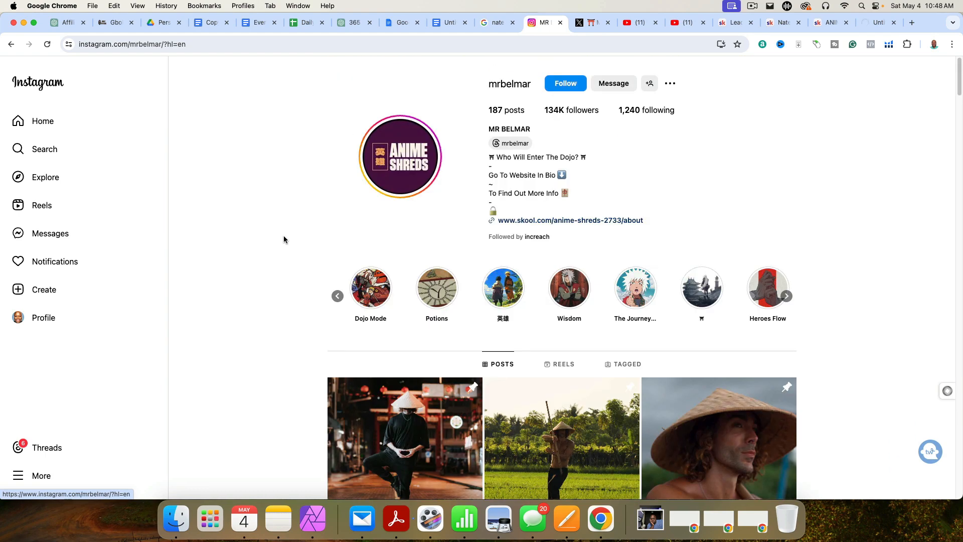
pyautogui.moveTo(287, 230)
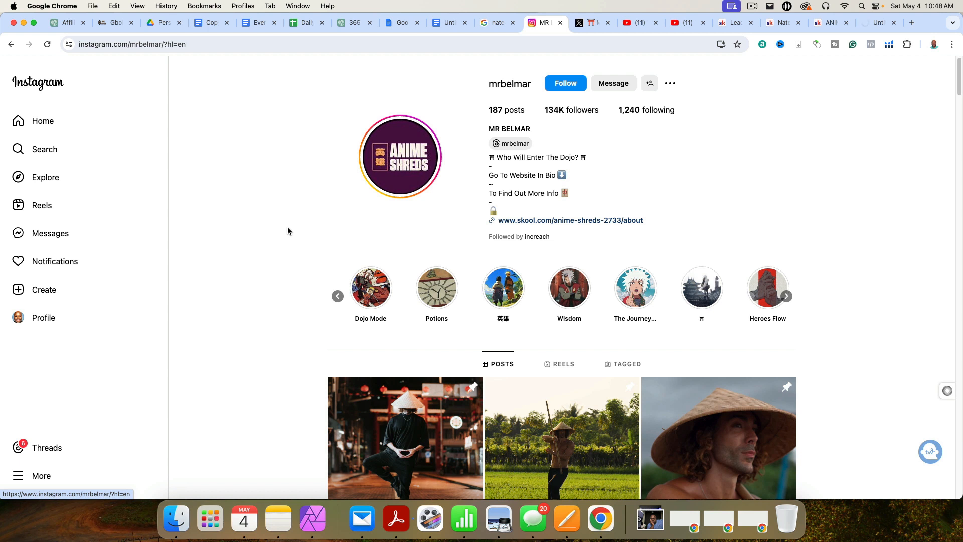